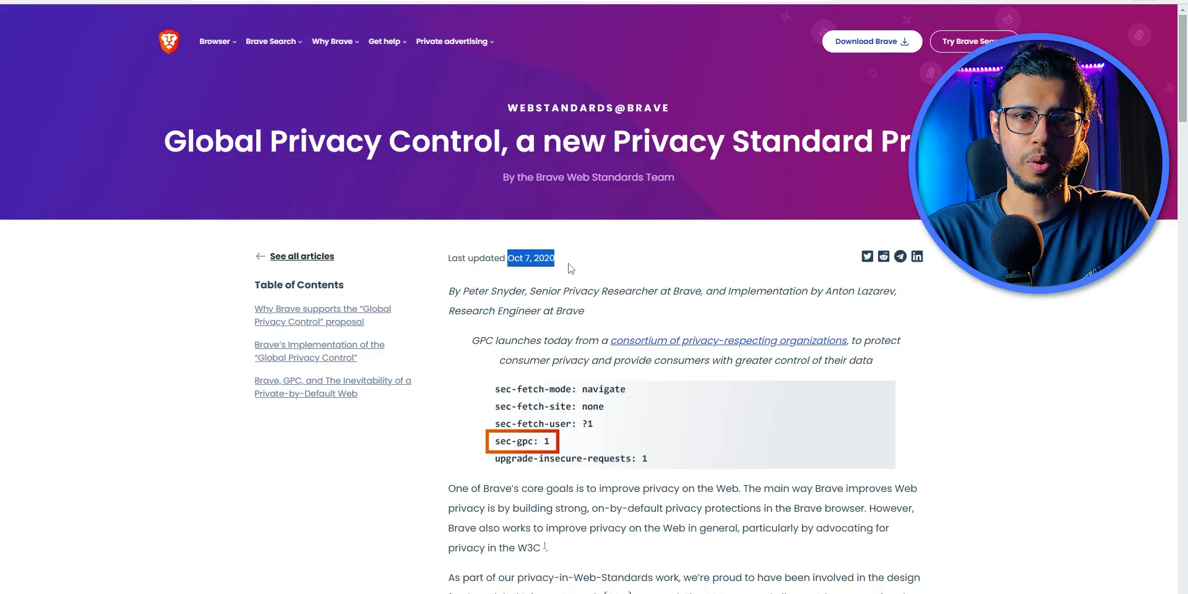
Scroll the SquareX store listing, then add the extension to Chrome and confirm the install
{"action": "scroll", "scroll_direction": "down", "scroll_amount": 3}
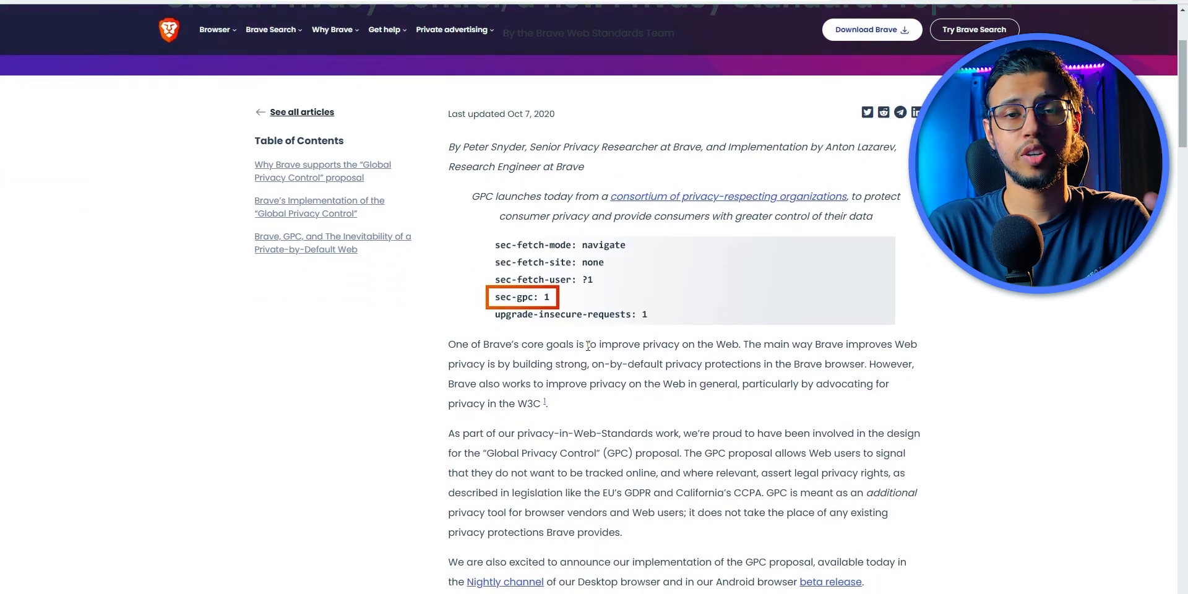
{"action": "scroll", "scroll_direction": "down", "scroll_amount": 3}
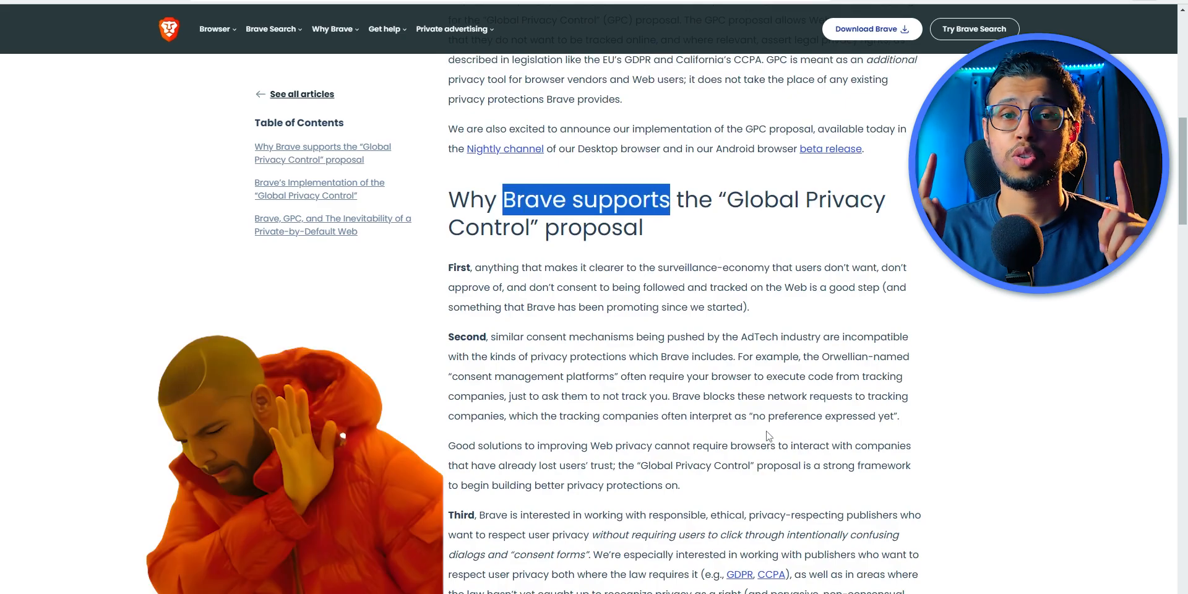
{"action": "scroll", "scroll_direction": "down", "scroll_amount": 3}
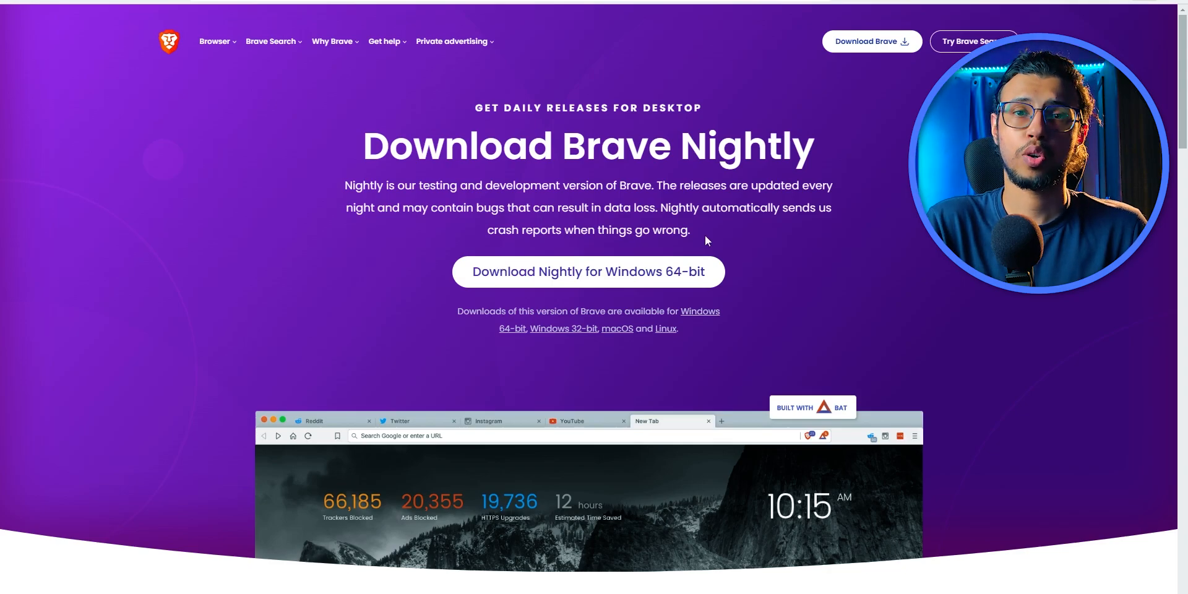
{"action": "scroll", "scroll_direction": "down", "scroll_amount": 3}
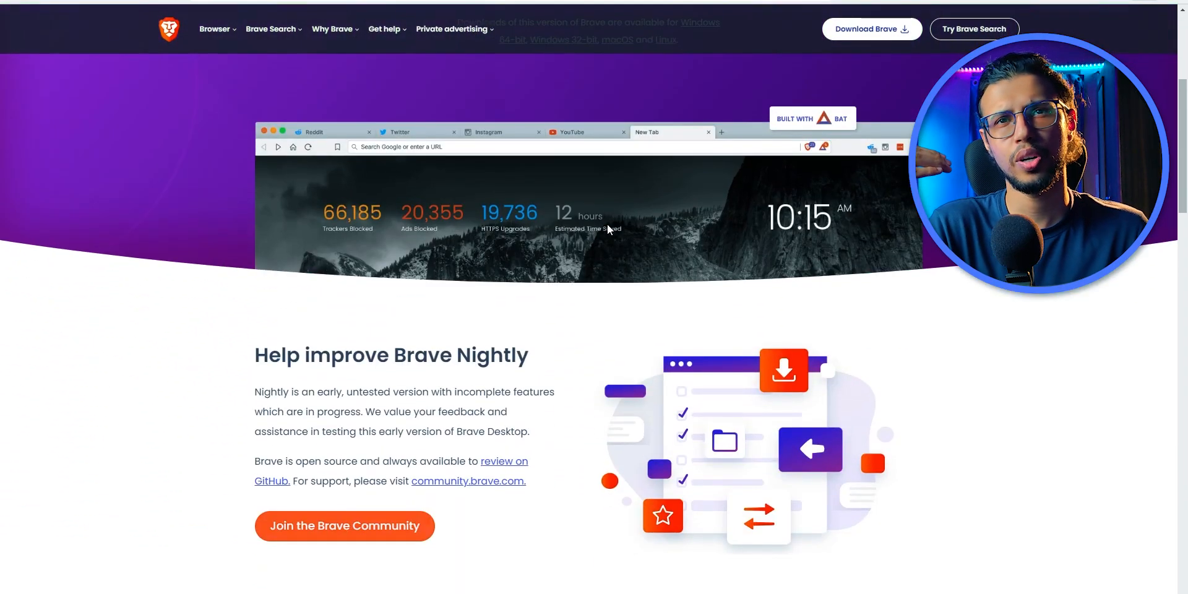
{"action": "scroll", "scroll_direction": "down", "scroll_amount": 3}
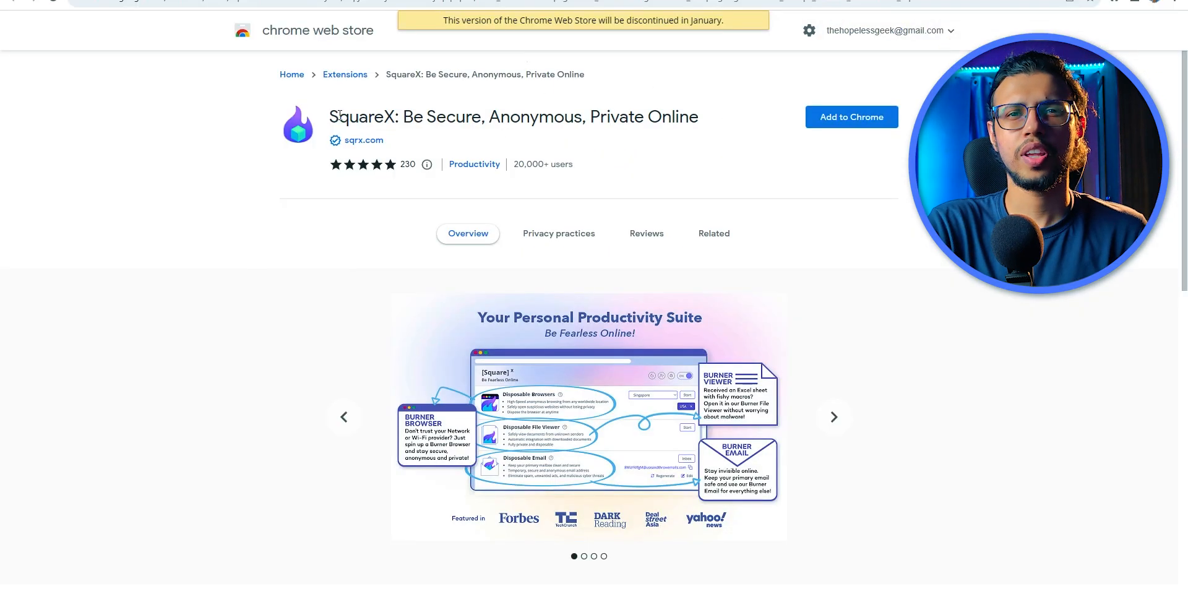
{"action": "left_click", "coordinate": [852, 117]}
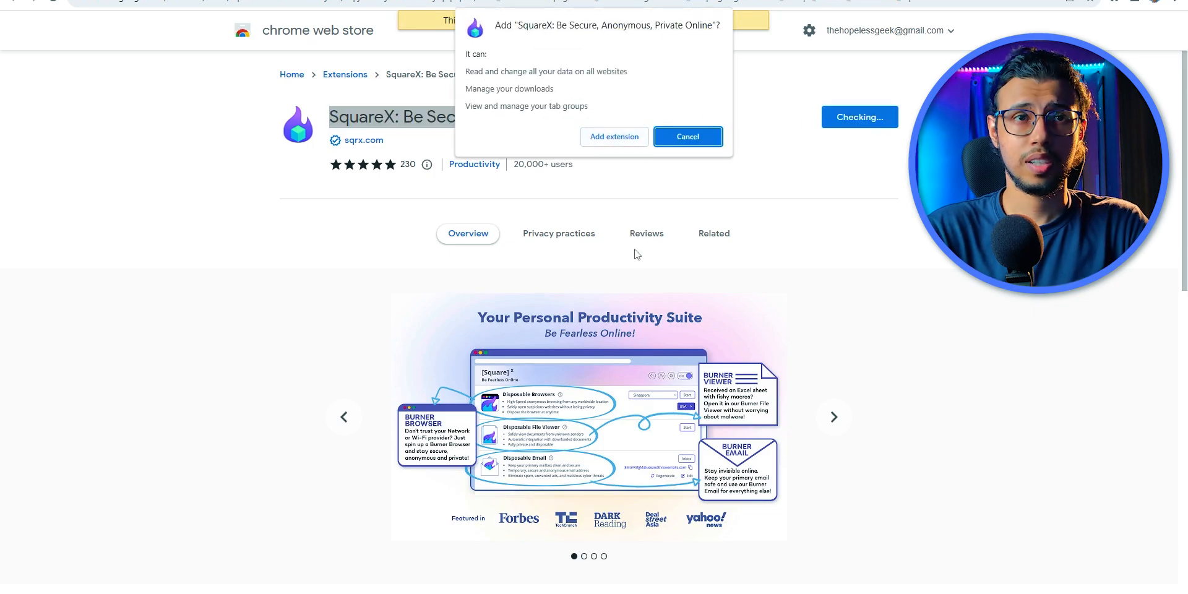
{"action": "left_click", "coordinate": [687, 136]}
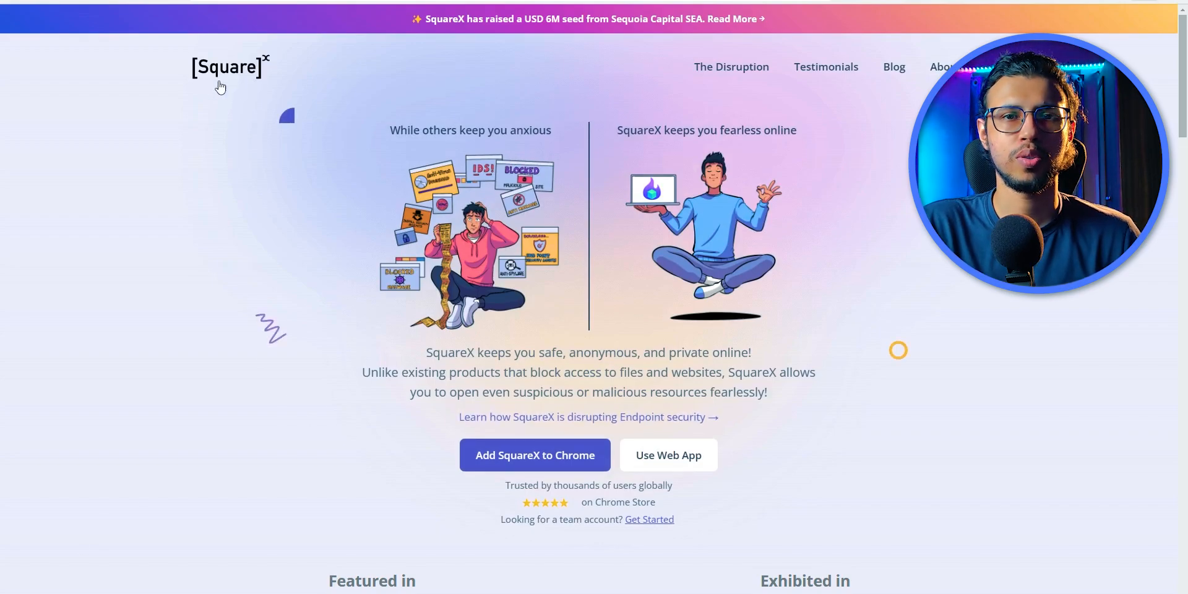
Open the 'how SquareX is disrupting Endpoint security' article from the homepage and read down it
{"action": "double_click", "coordinate": [447, 353]}
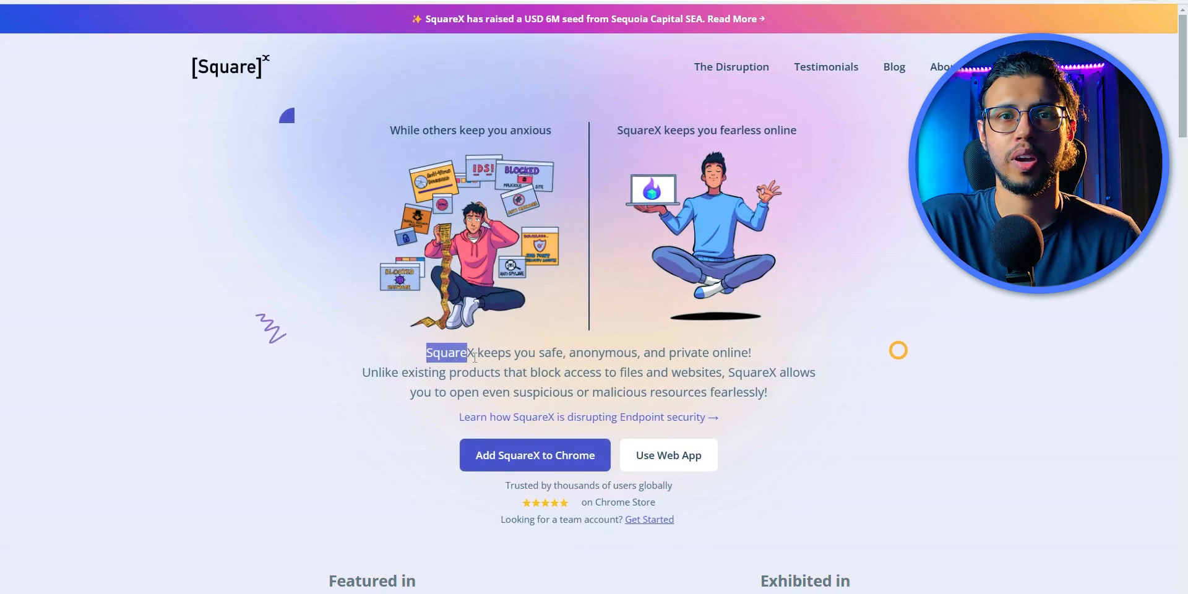
{"action": "left_click", "coordinate": [586, 417]}
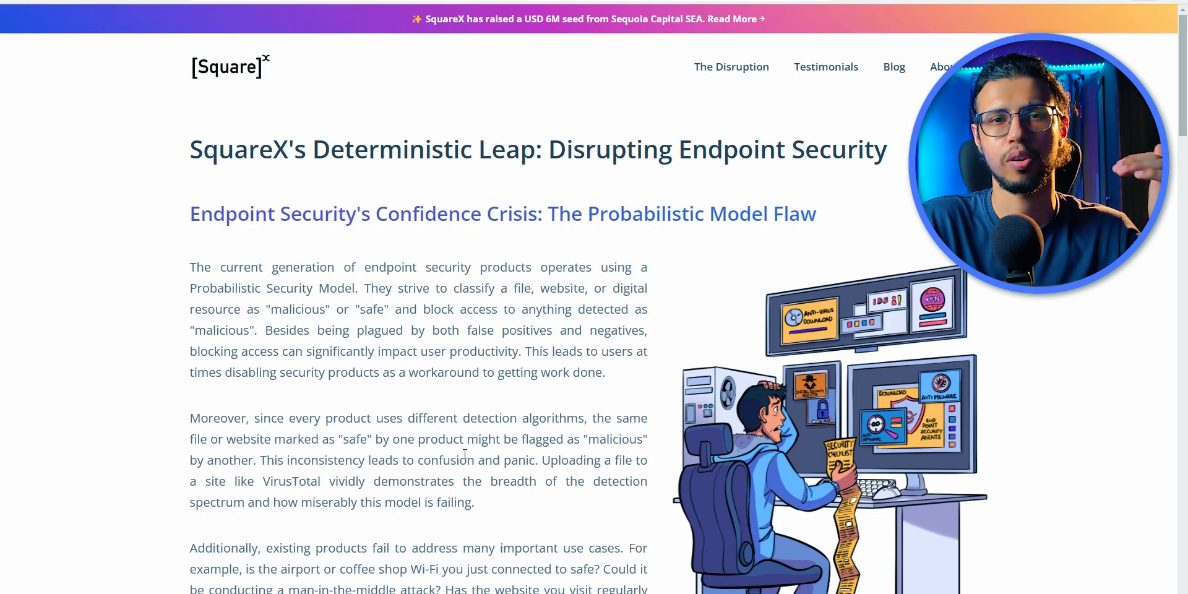
{"action": "left_click_drag", "start_coordinate": [467, 438], "coordinate": [578, 438]}
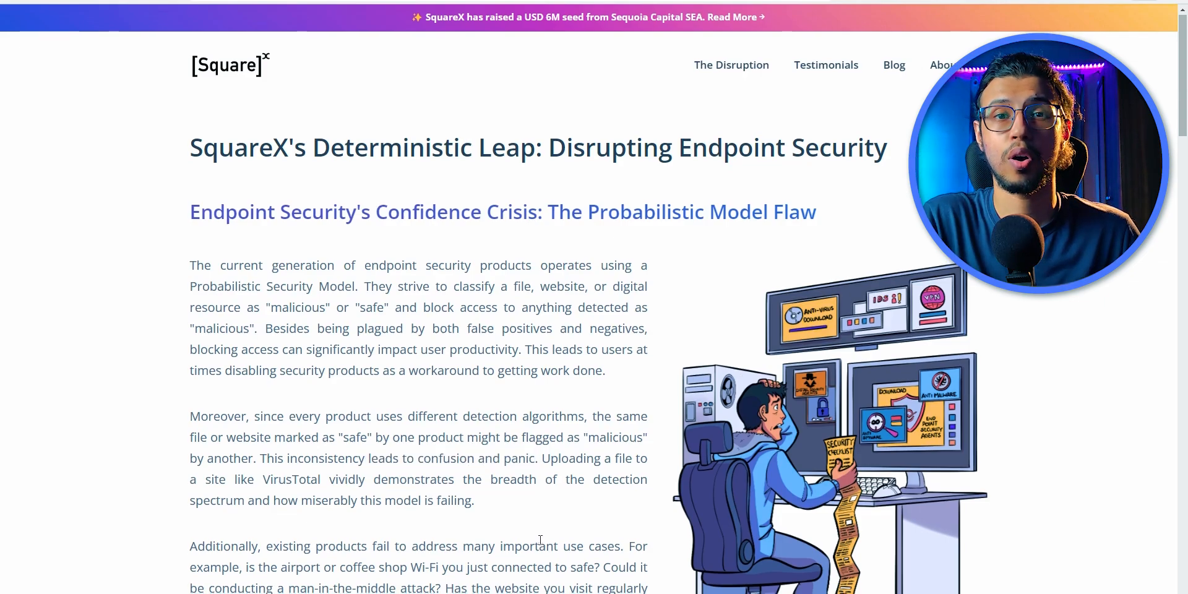
{"action": "scroll", "scroll_direction": "down", "scroll_amount": 3}
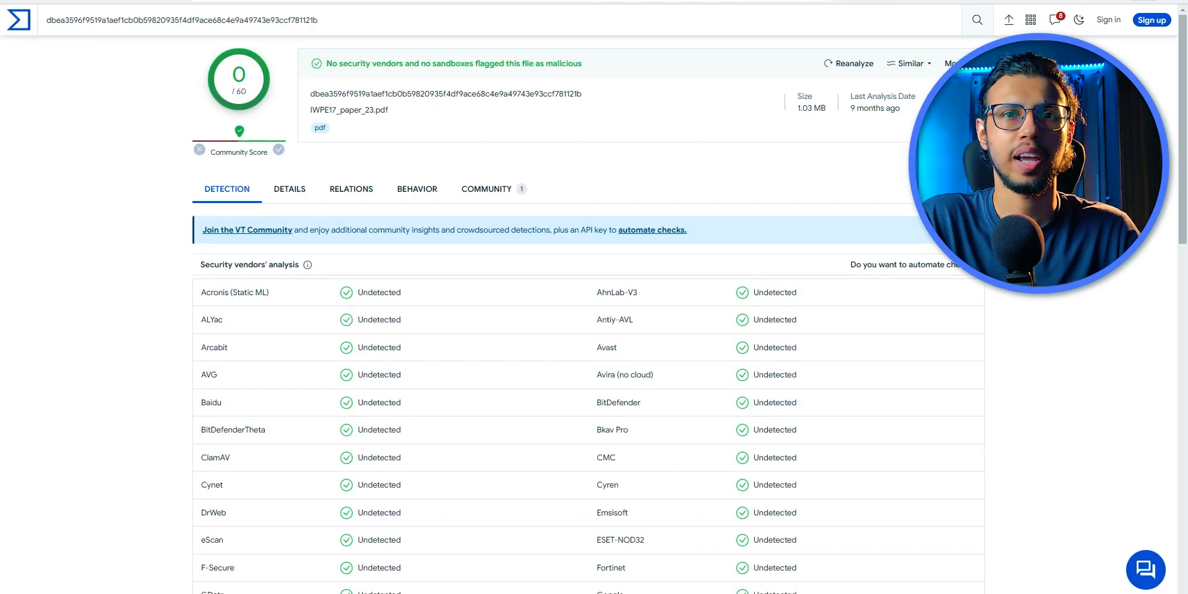
{"action": "scroll", "scroll_direction": "down", "scroll_amount": 3}
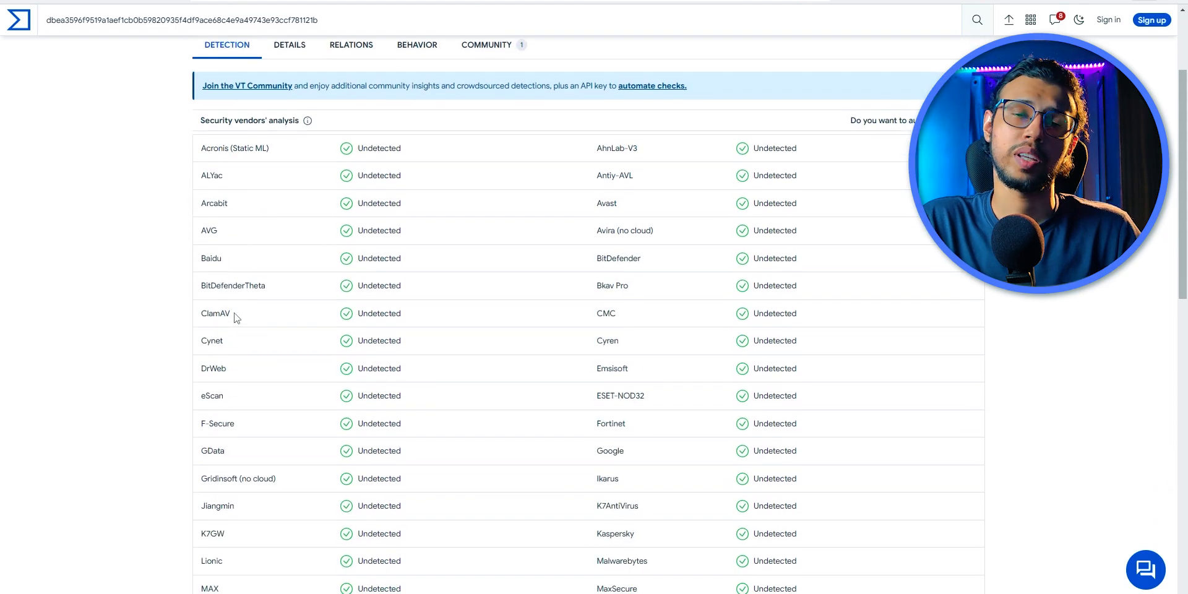
{"action": "scroll", "scroll_direction": "down", "scroll_amount": 3}
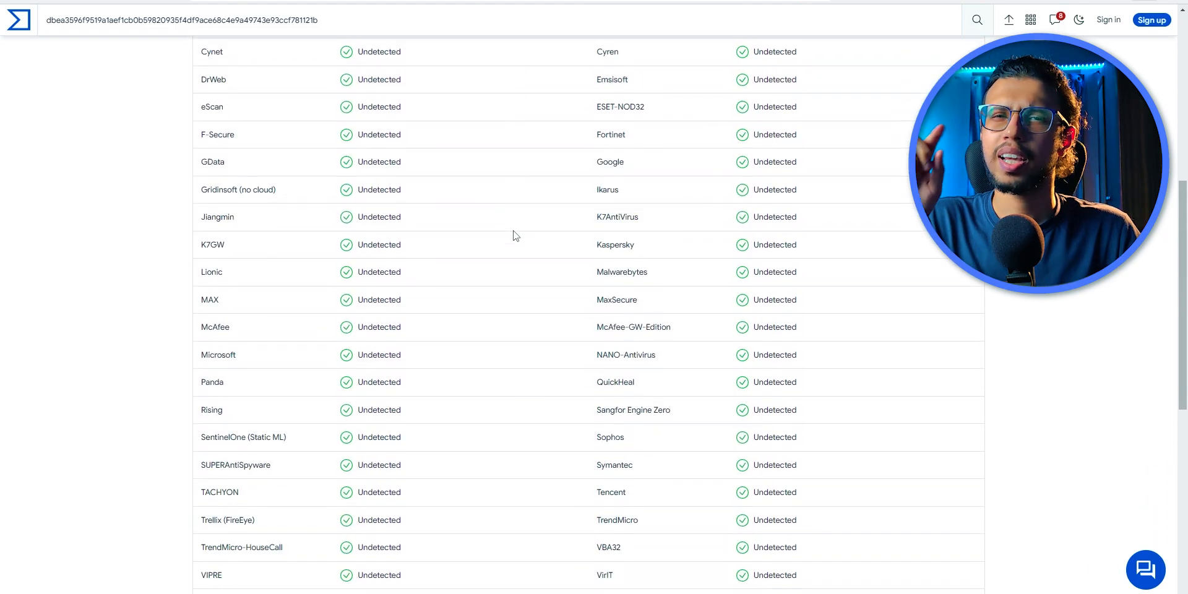
{"action": "scroll", "scroll_direction": "down", "scroll_amount": 3}
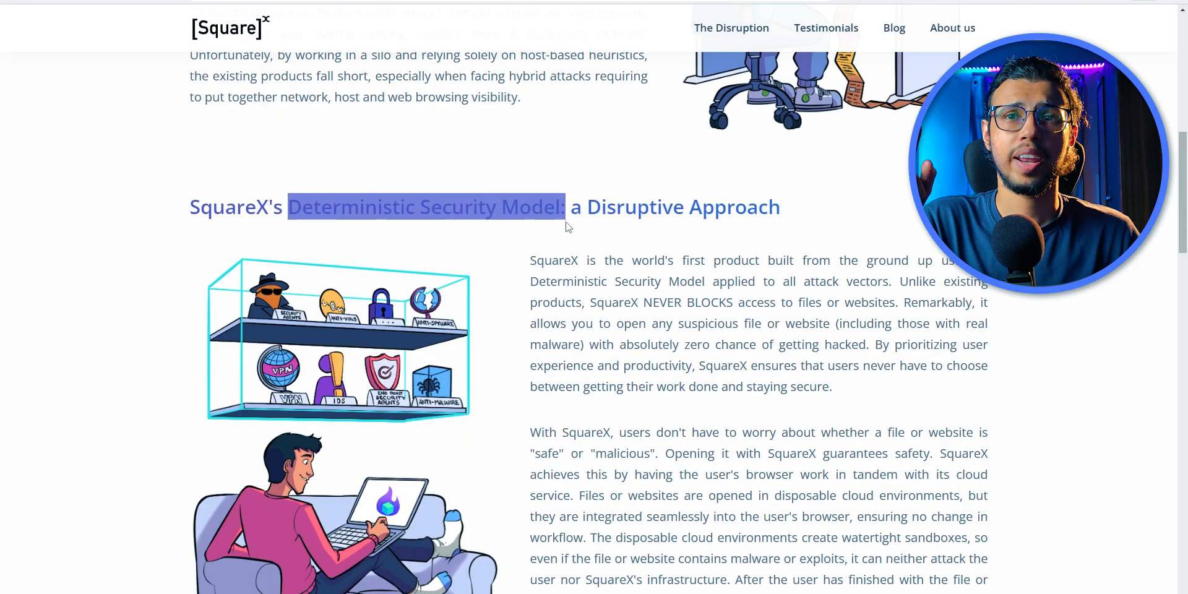
{"action": "left_click", "coordinate": [603, 302]}
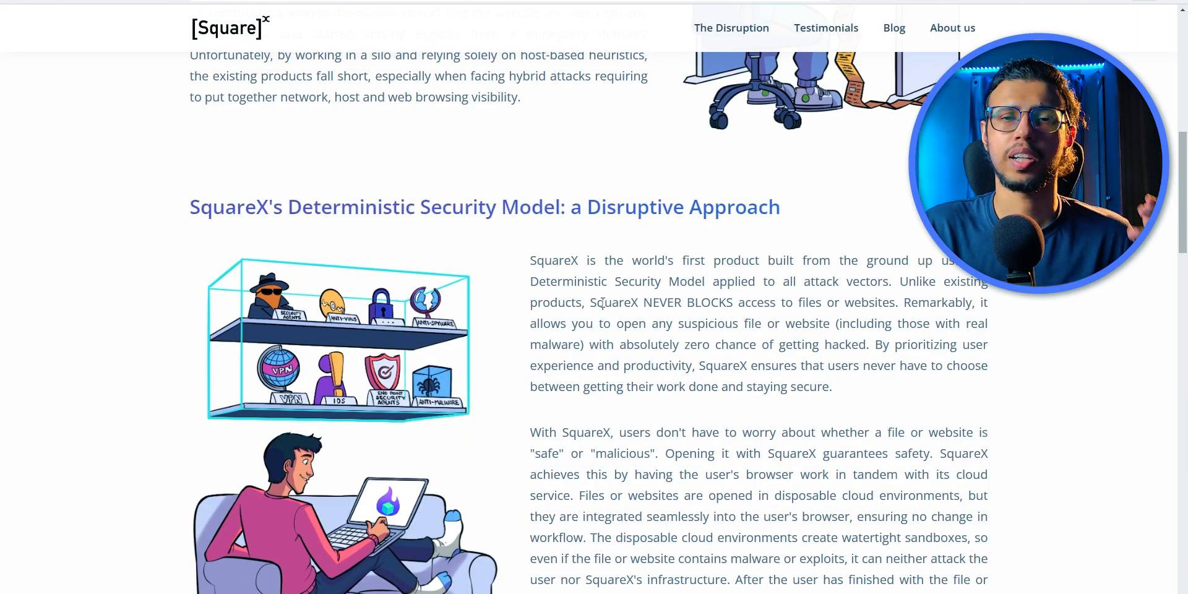
{"action": "left_click_drag", "start_coordinate": [589, 302], "coordinate": [776, 302]}
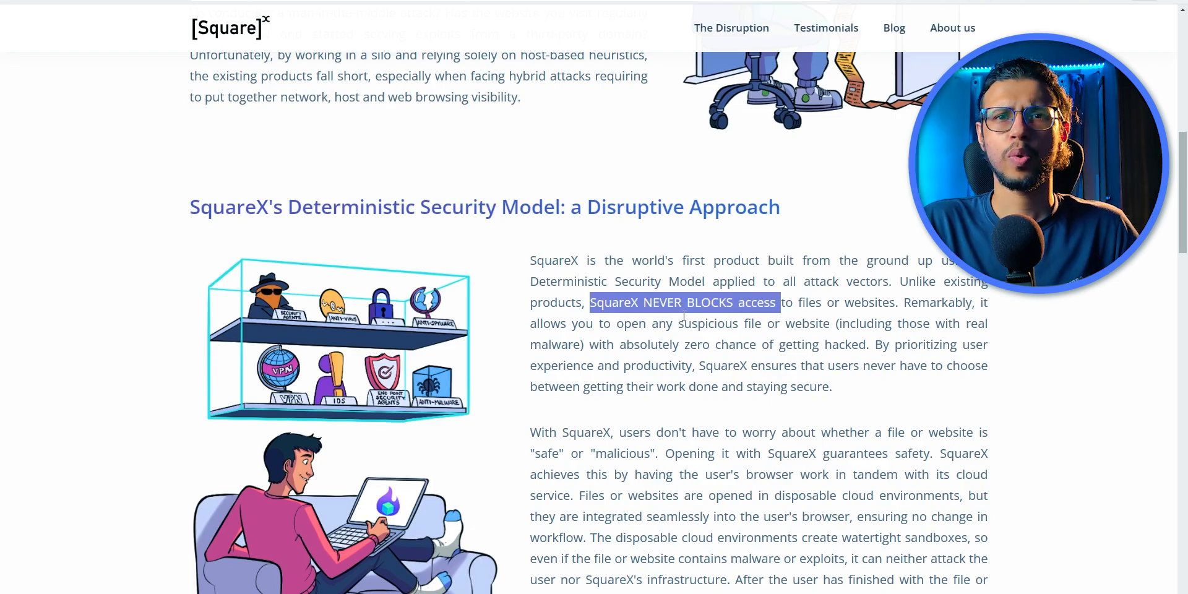
{"action": "left_click", "coordinate": [657, 360]}
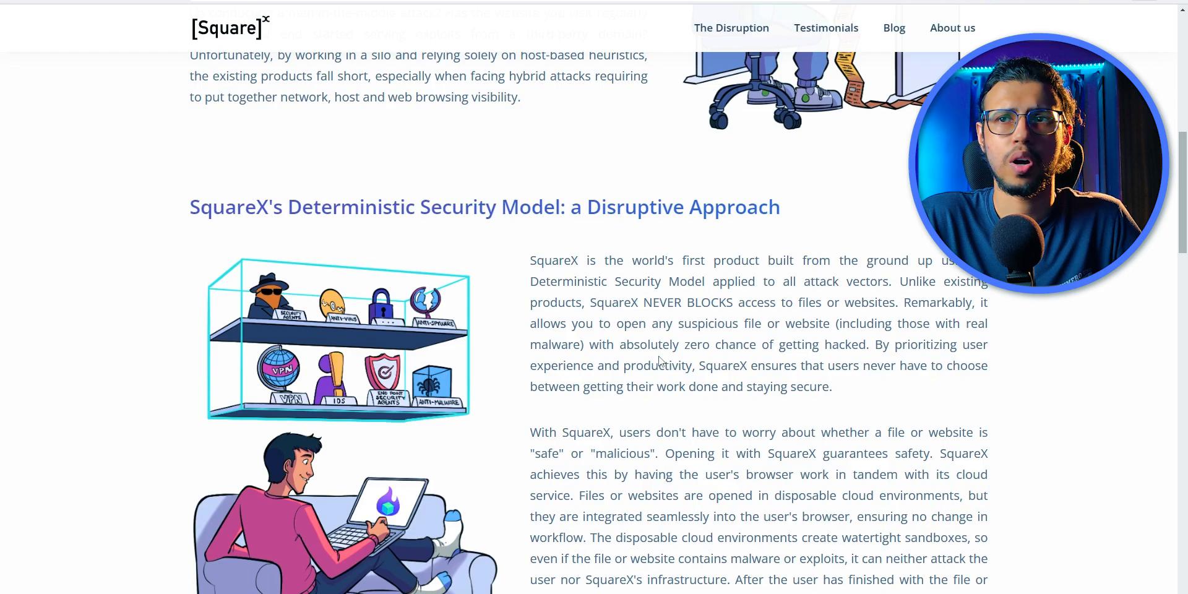
{"action": "scroll", "scroll_direction": "down", "scroll_amount": 3}
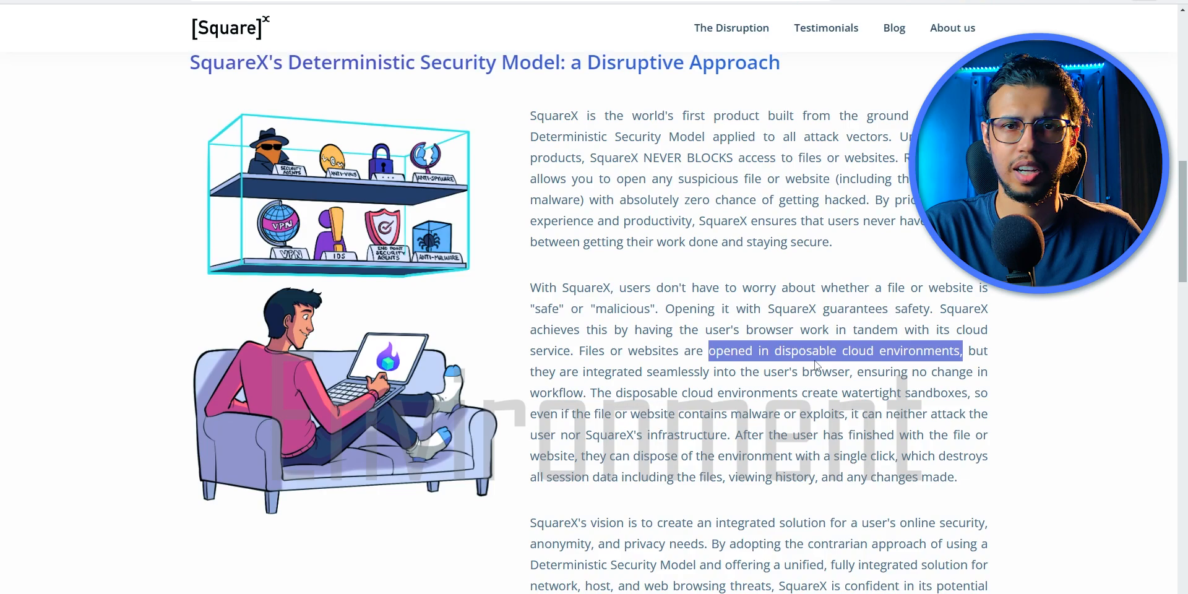
{"action": "scroll", "scroll_direction": "down", "scroll_amount": 3}
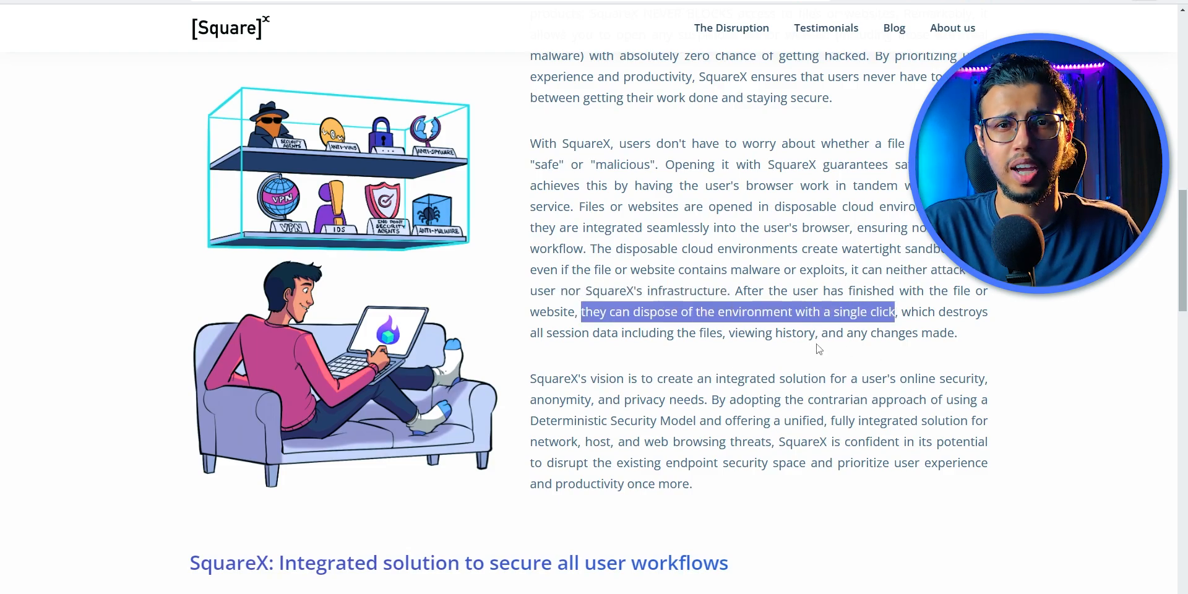
{"action": "scroll", "scroll_direction": "down", "scroll_amount": 3}
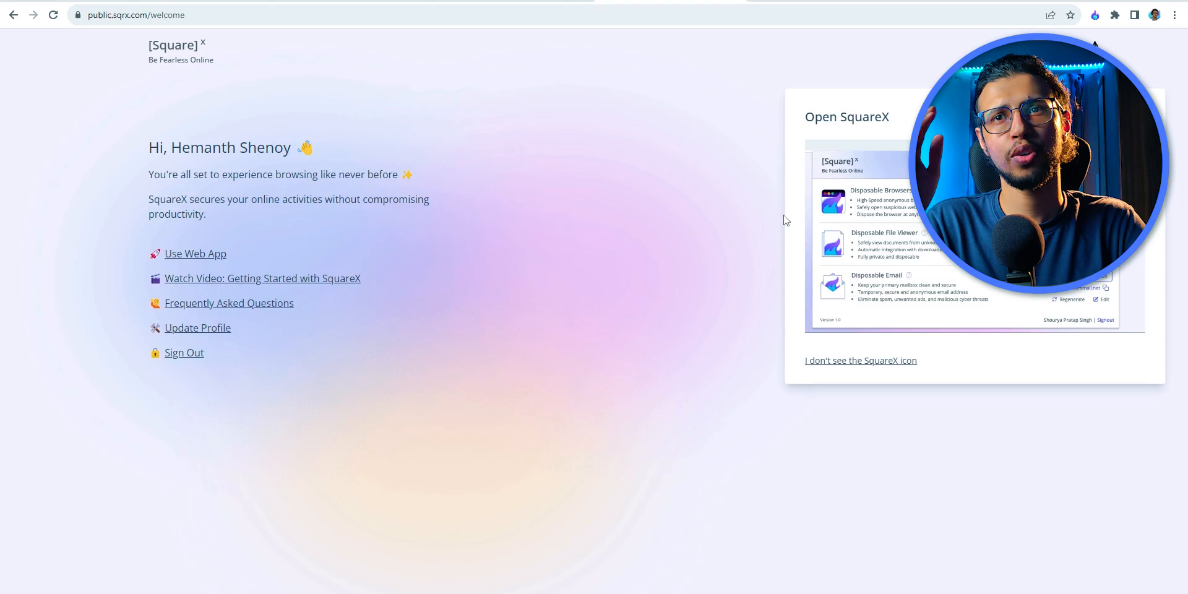
Open the SquareX toolbar popup listing disposable browser, file viewer, email and smart integrations
{"action": "left_click", "coordinate": [1094, 15]}
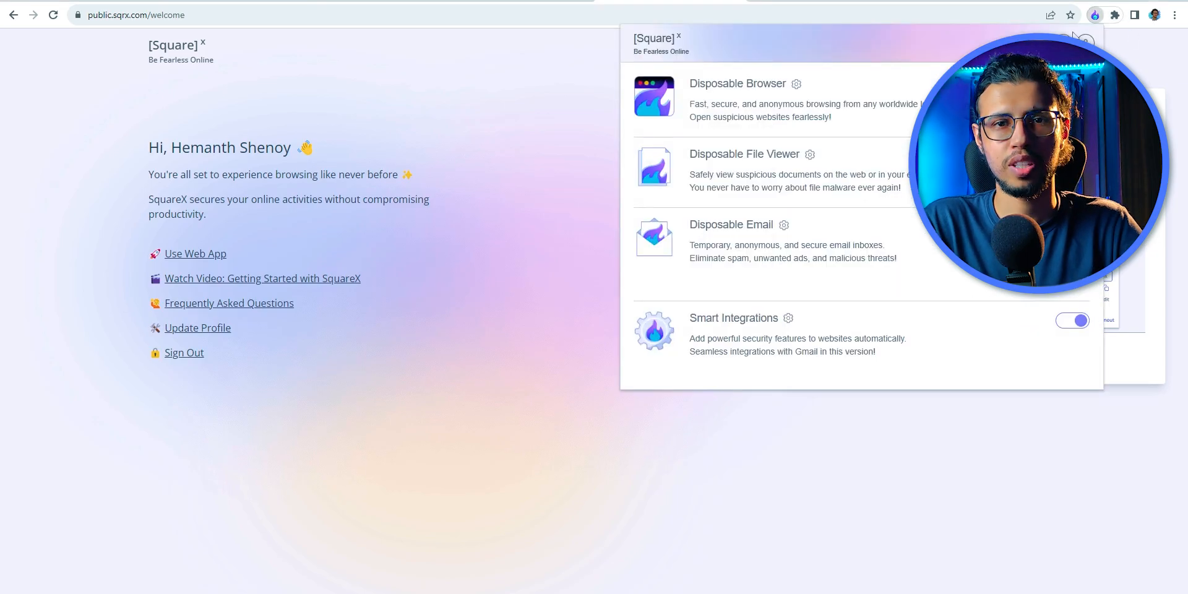
{"action": "double_click", "coordinate": [725, 83]}
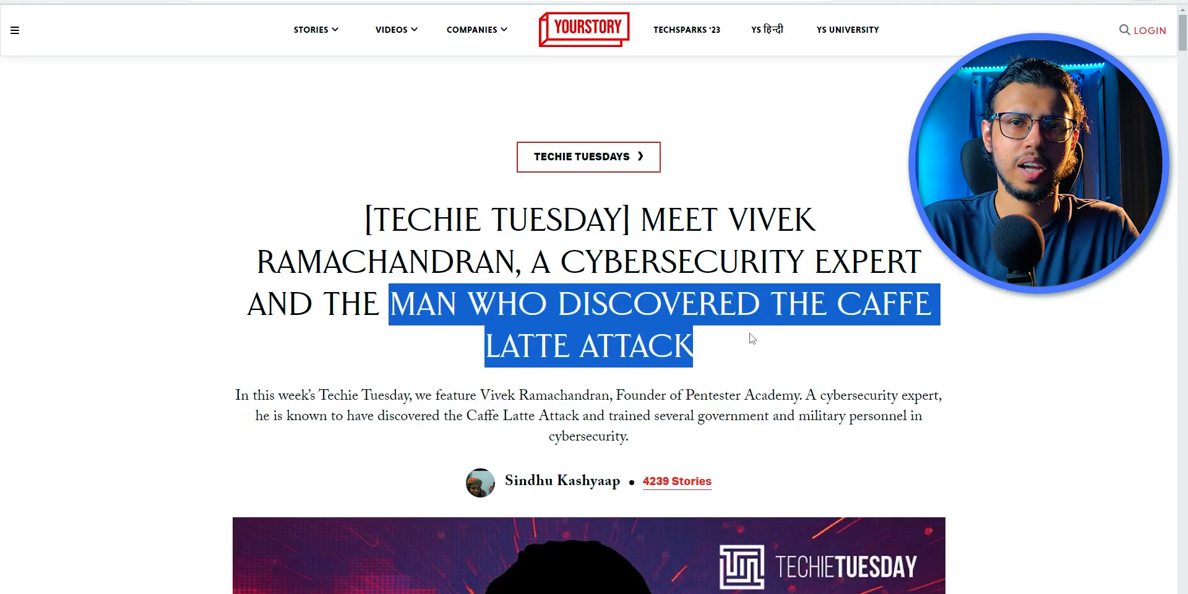
{"action": "scroll", "scroll_direction": "down", "scroll_amount": 3}
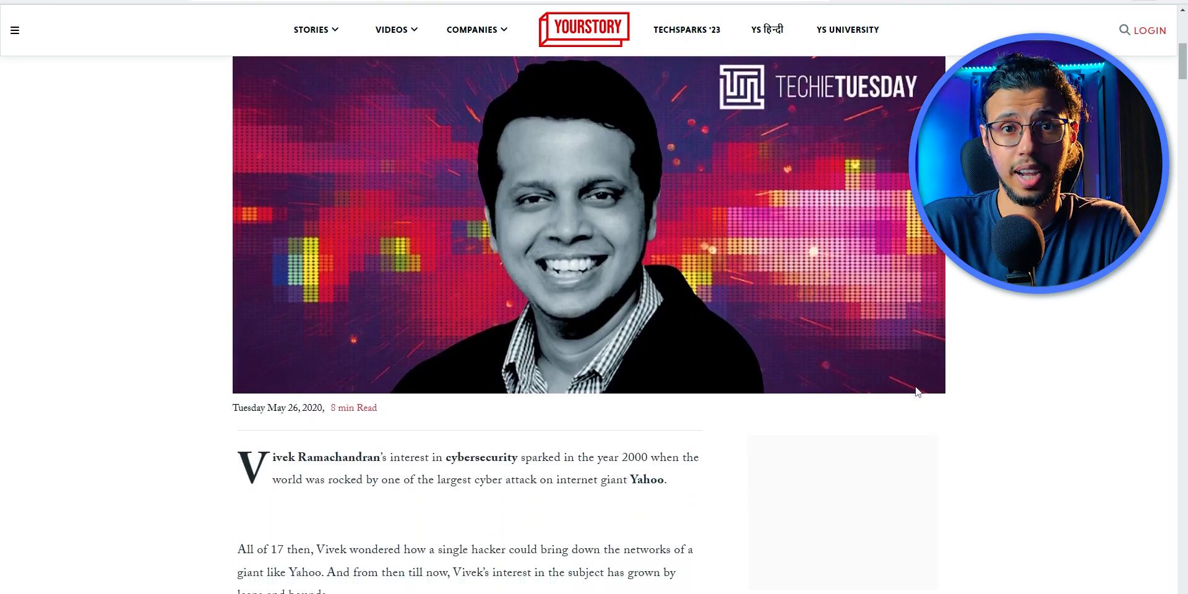
{"action": "scroll", "scroll_direction": "down", "scroll_amount": 3}
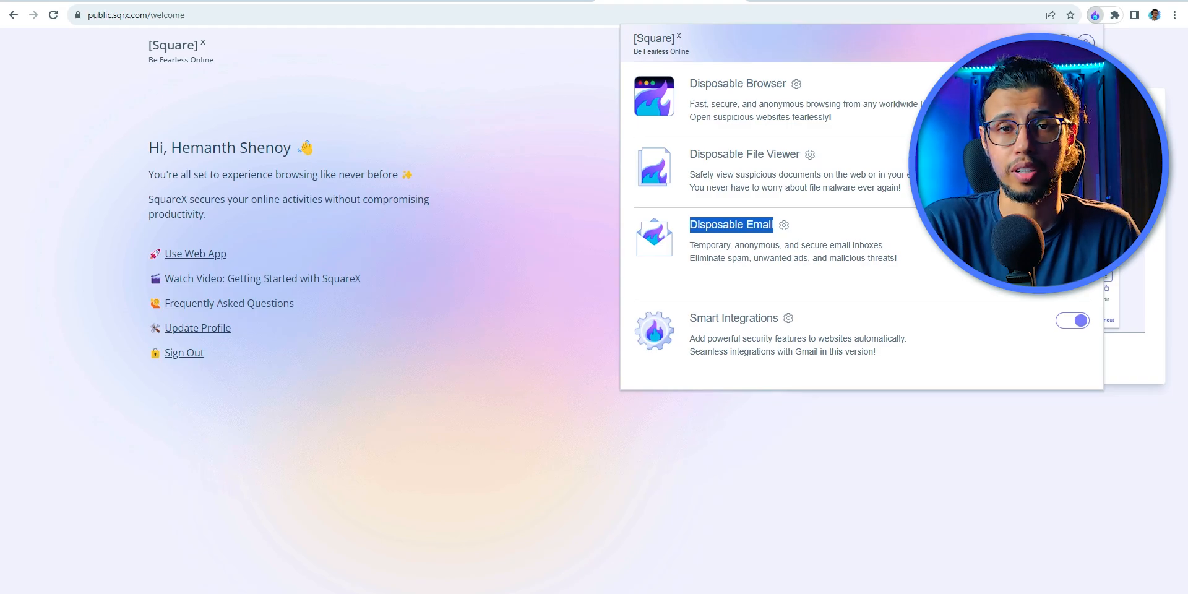
Turn on Download Interceptor under File Viewer, then review the Email and Smart Integrations settings
{"action": "left_click", "coordinate": [809, 154]}
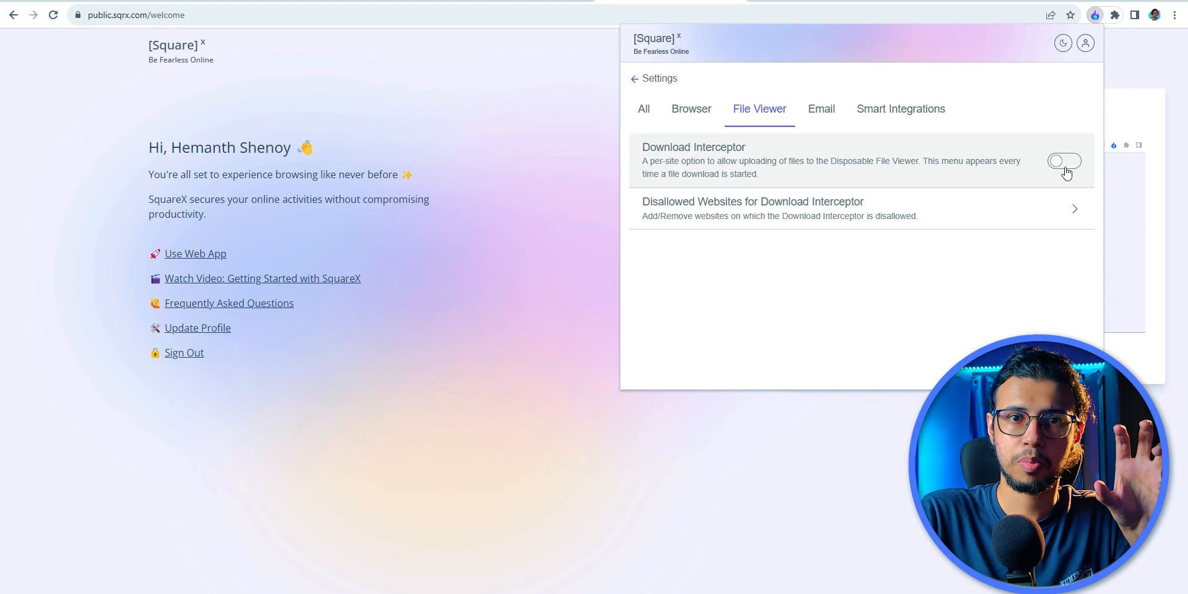
{"action": "left_click", "coordinate": [1064, 160]}
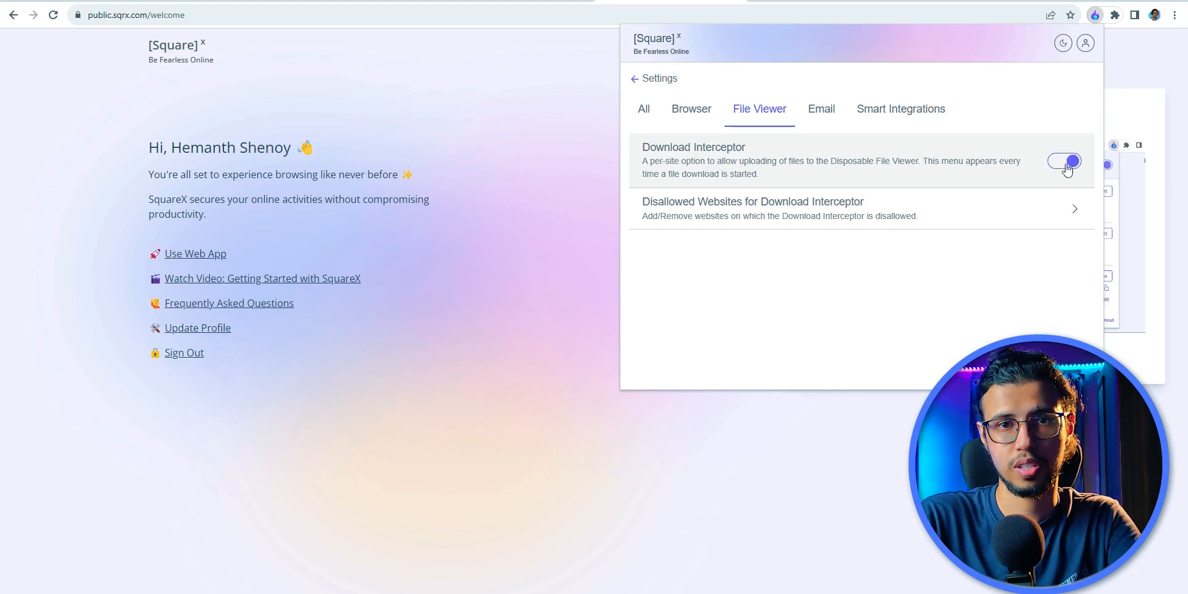
{"action": "mouse_move", "coordinate": [821, 108]}
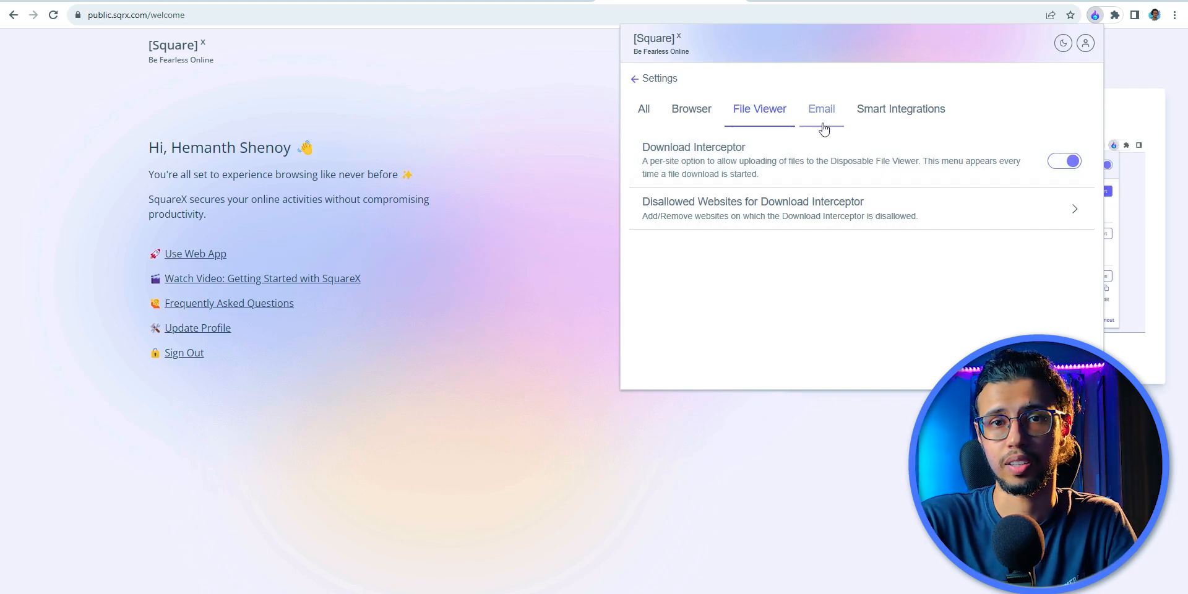
{"action": "left_click", "coordinate": [820, 109]}
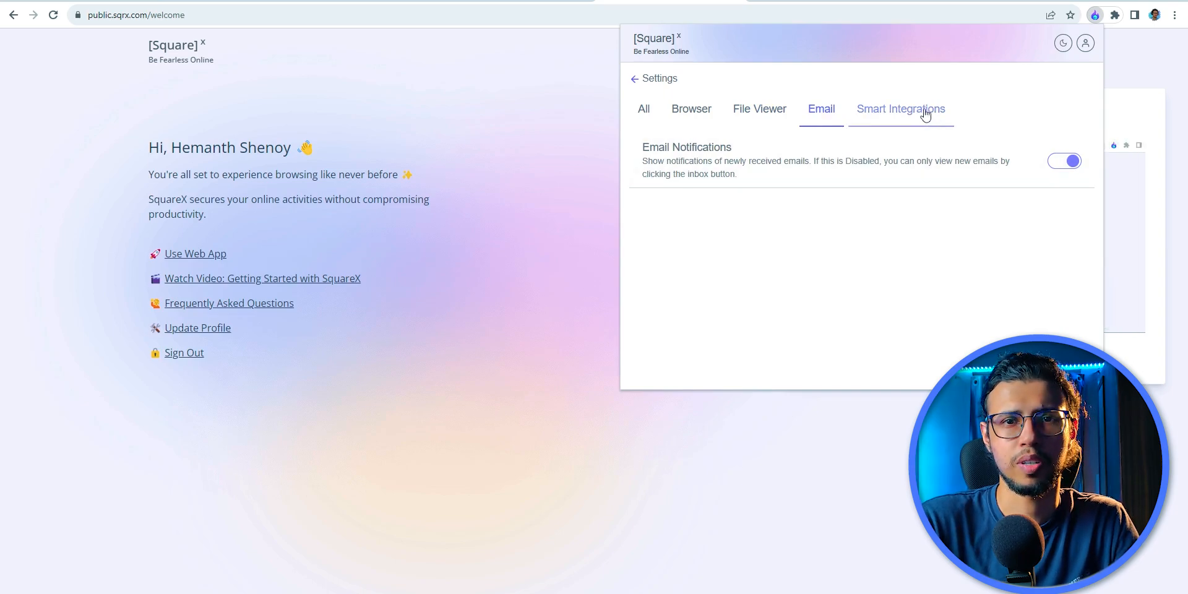
{"action": "left_click", "coordinate": [899, 109]}
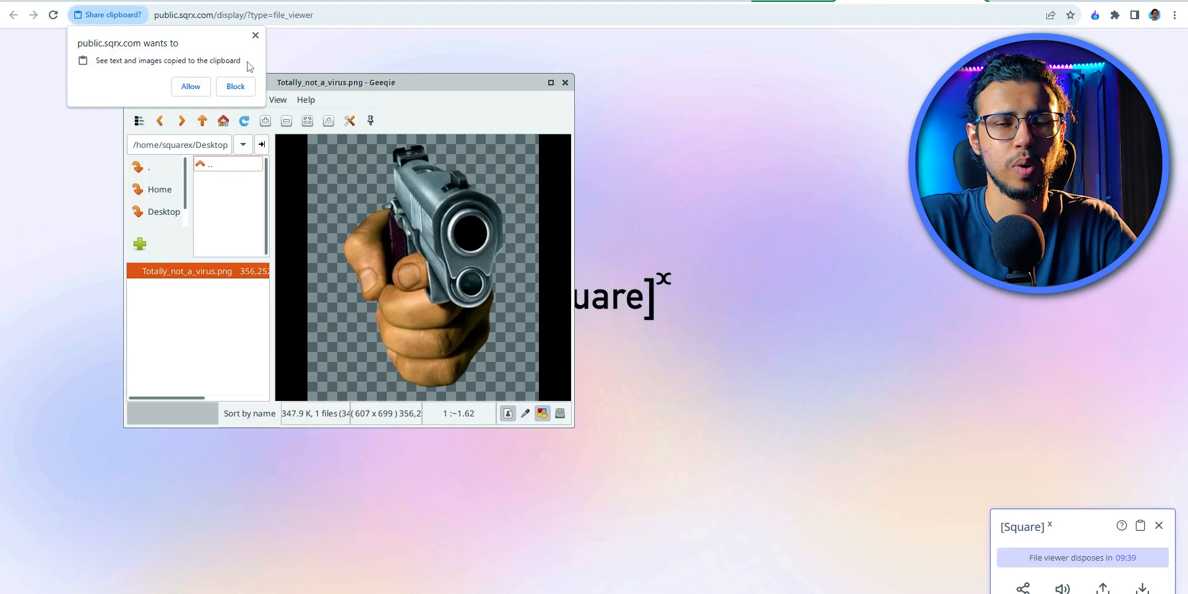
Dismiss the clipboard permission prompt and confirm leaving the disposable file viewer page
{"action": "left_click", "coordinate": [235, 86]}
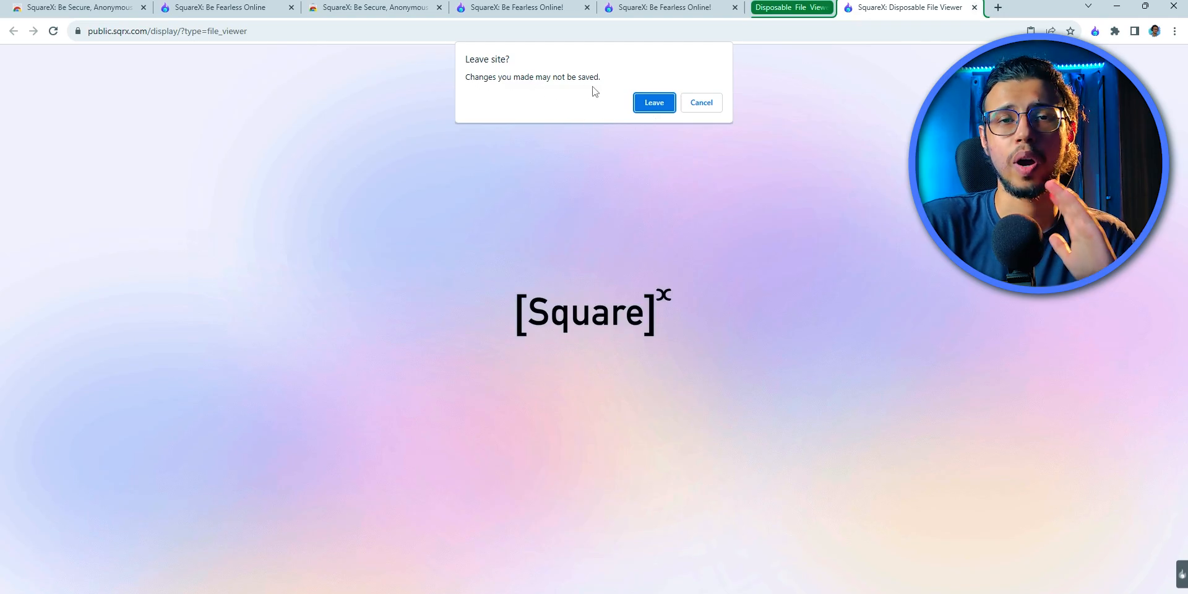
{"action": "left_click", "coordinate": [652, 103]}
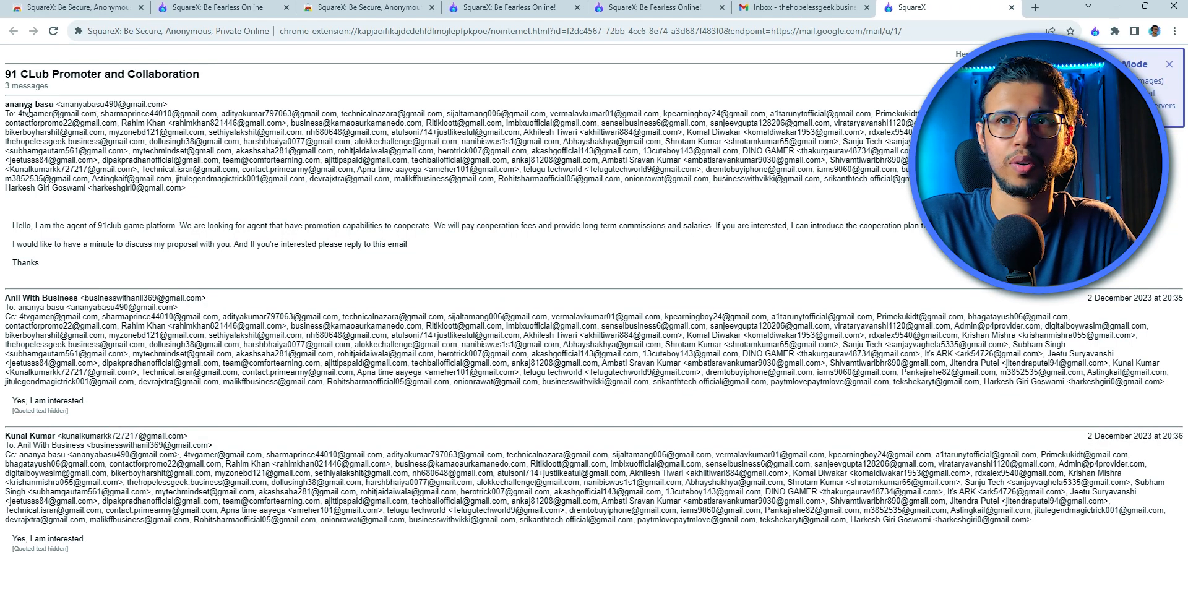
Browse the '91 CLub Promoter and Collaboration' thread in SquareX's private email viewer
{"action": "left_click_drag", "start_coordinate": [8, 225], "coordinate": [147, 226]}
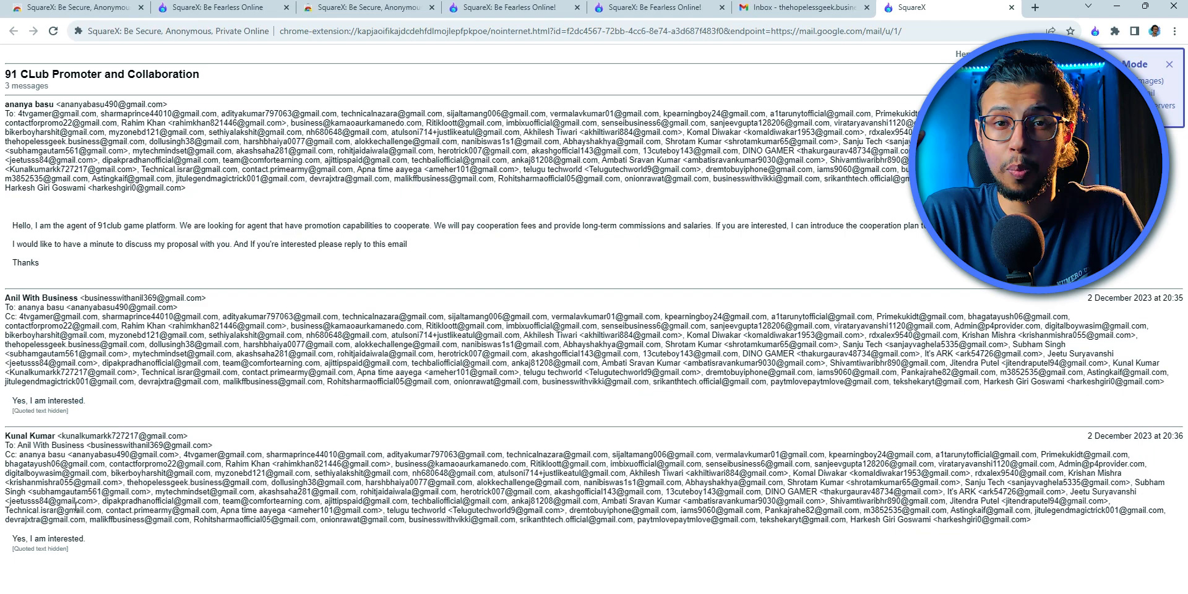
{"action": "double_click", "coordinate": [67, 538]}
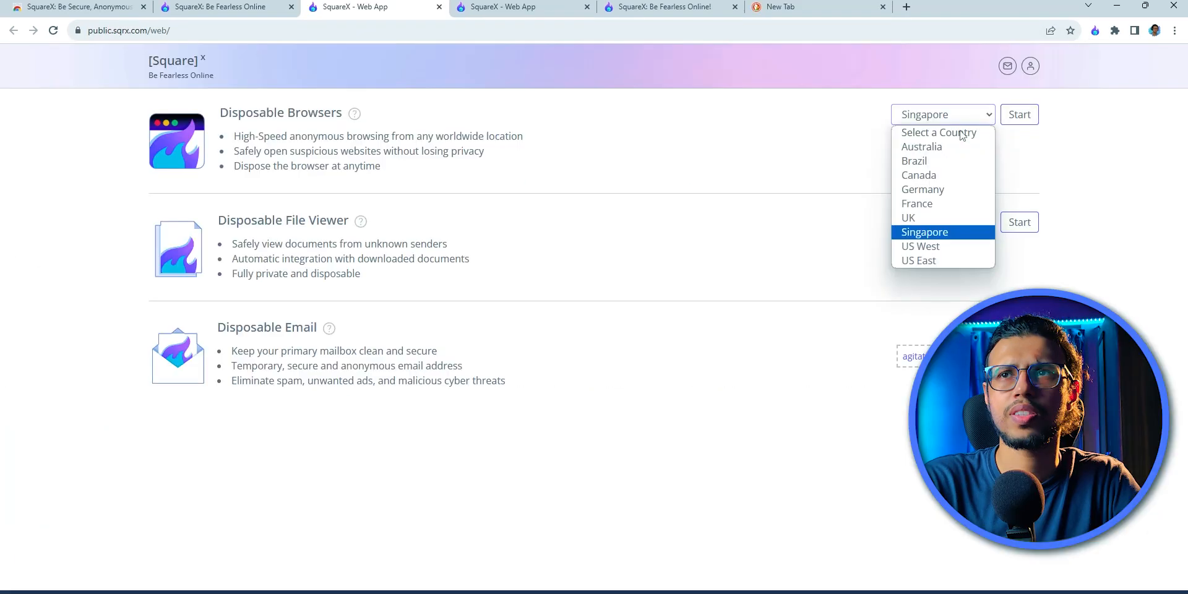
{"action": "mouse_move", "coordinate": [918, 175]}
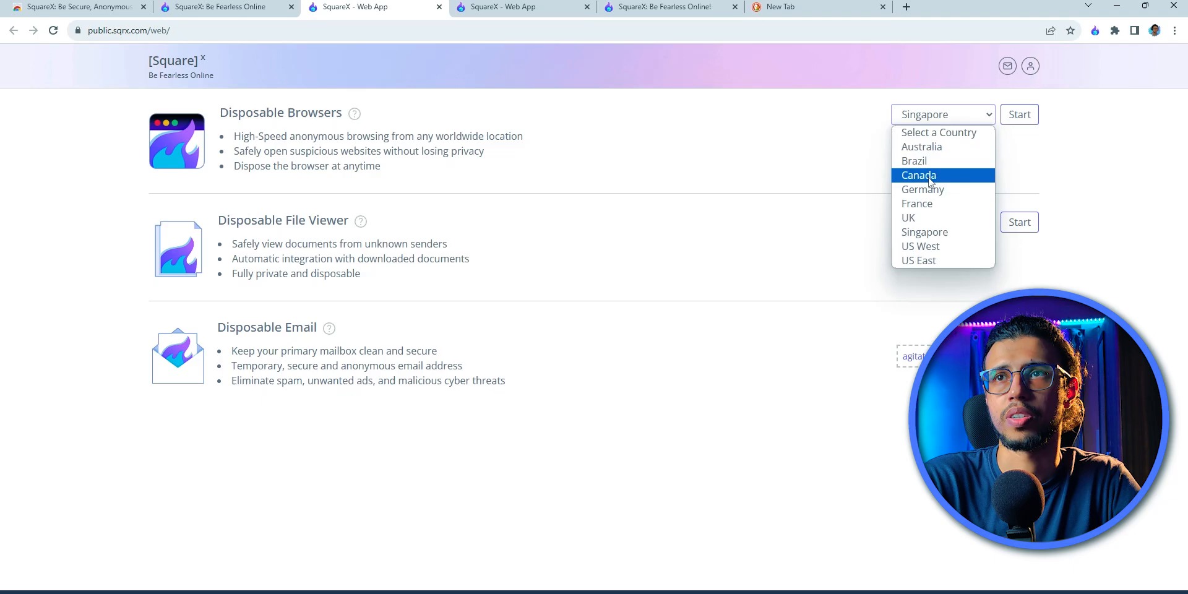
Start a disposable browser in Germany, extend the Singapore session by 10 minutes, then dispose of it
{"action": "left_click", "coordinate": [923, 190]}
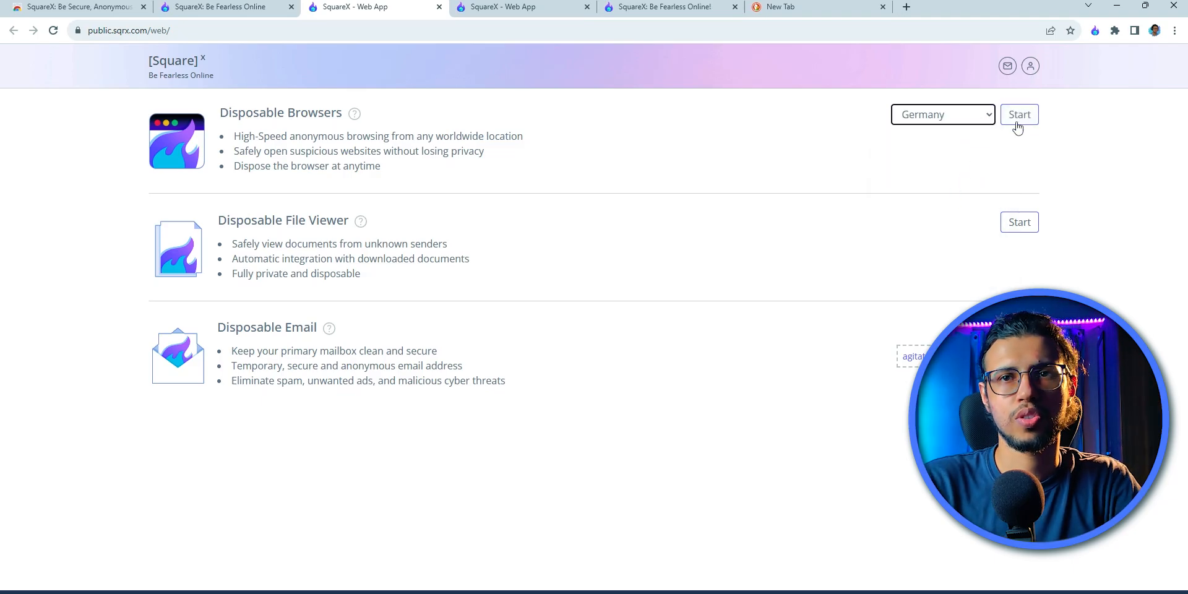
{"action": "left_click", "coordinate": [1018, 114]}
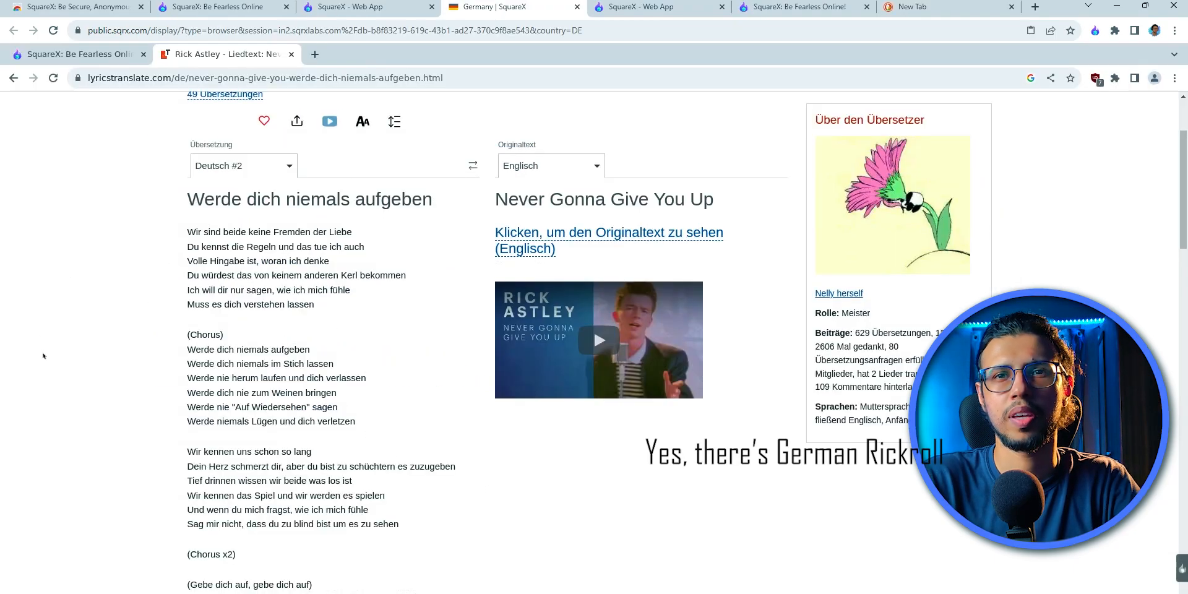
{"action": "scroll", "scroll_direction": "down", "scroll_amount": 3}
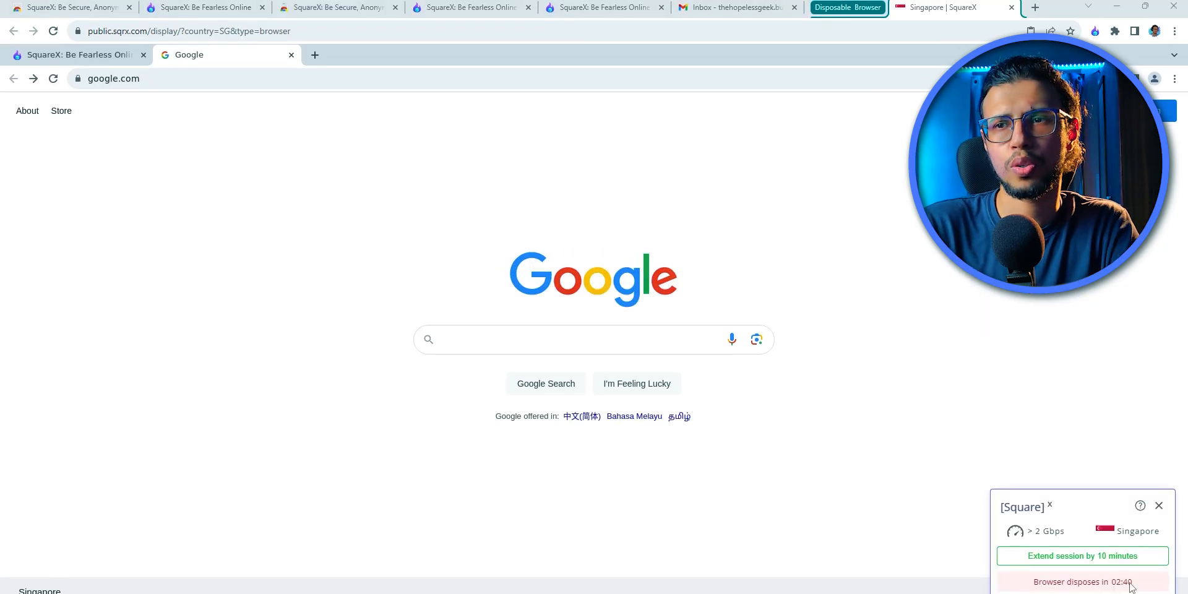
{"action": "left_click", "coordinate": [592, 339]}
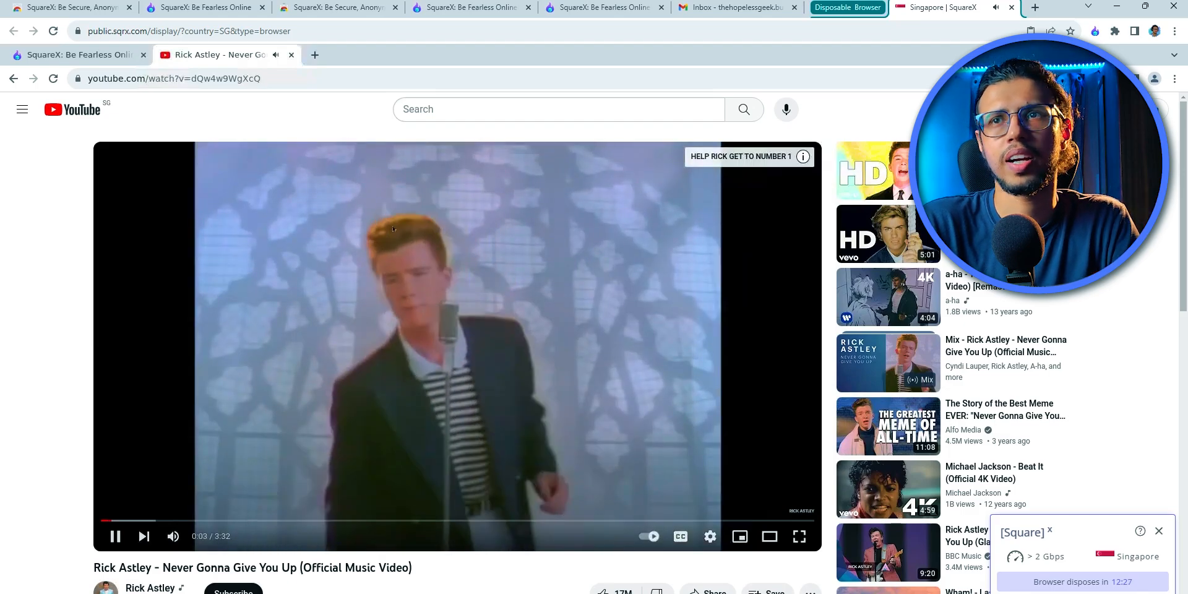
{"action": "left_click", "coordinate": [939, 7]}
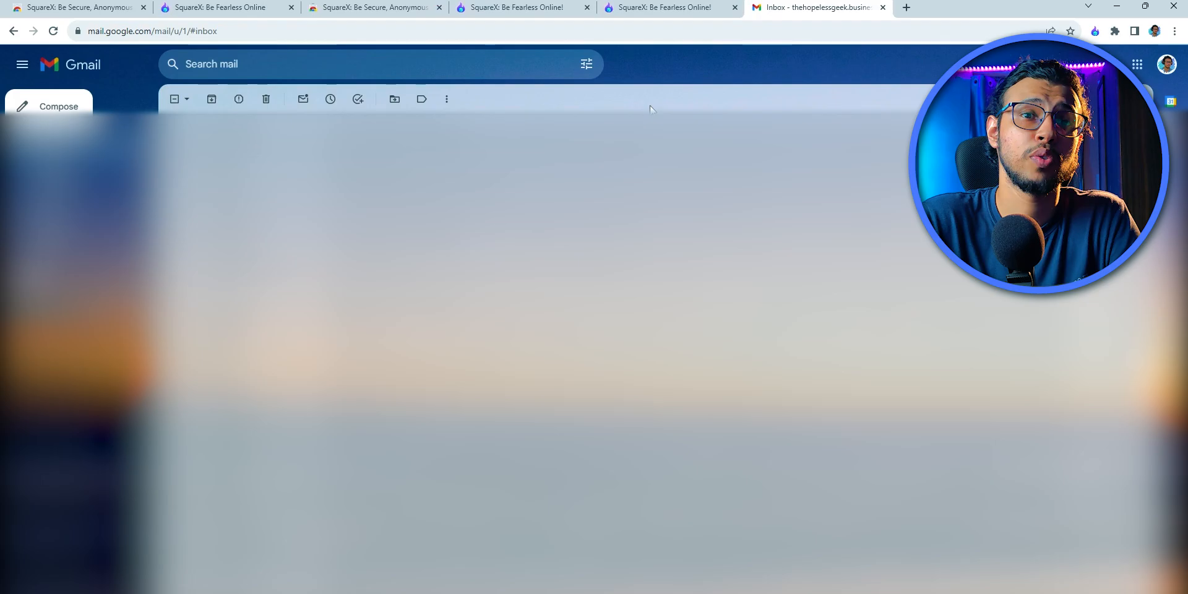
Copy the disposable email, regenerate a new address, then view the Disposable Email and Browser settings
{"action": "left_click", "coordinate": [670, 7]}
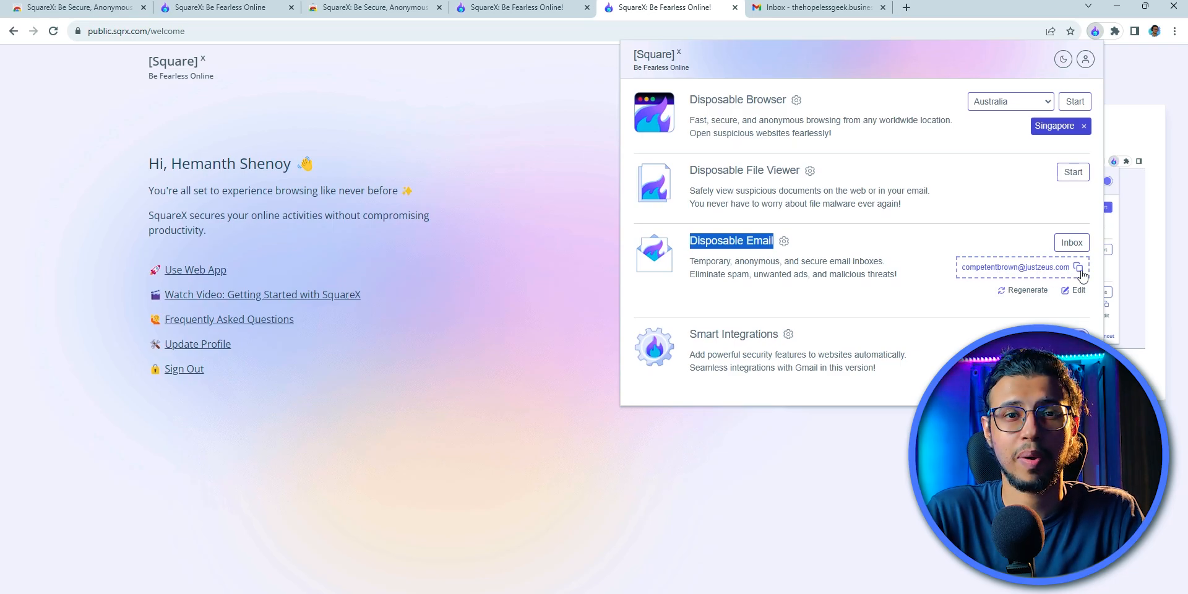
{"action": "left_click", "coordinate": [1027, 290]}
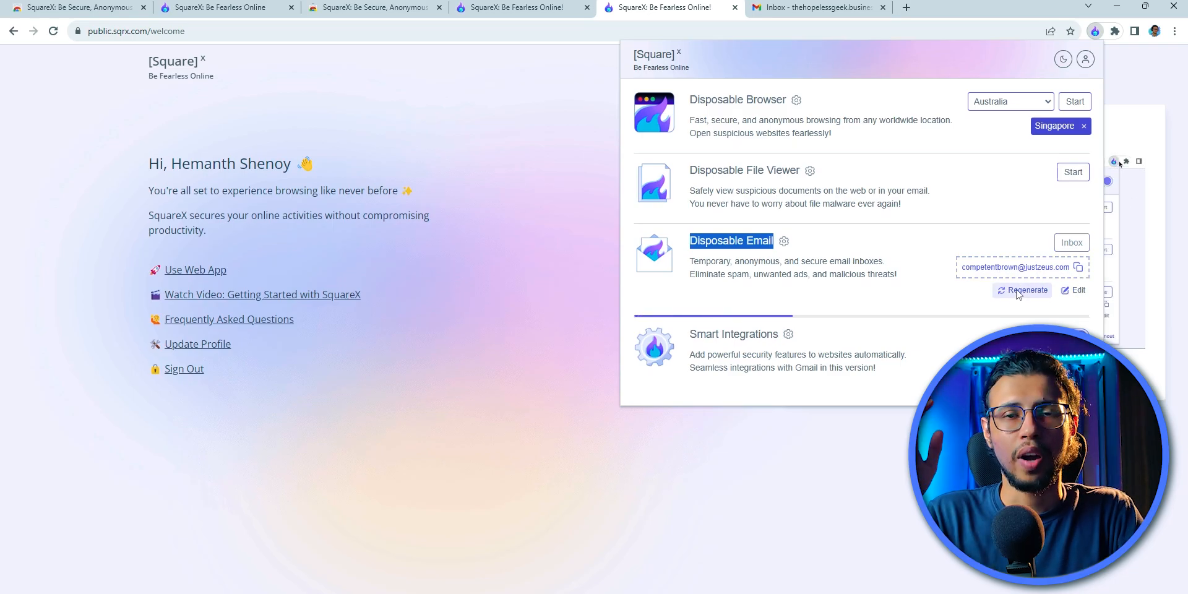
{"action": "left_click", "coordinate": [1023, 289]}
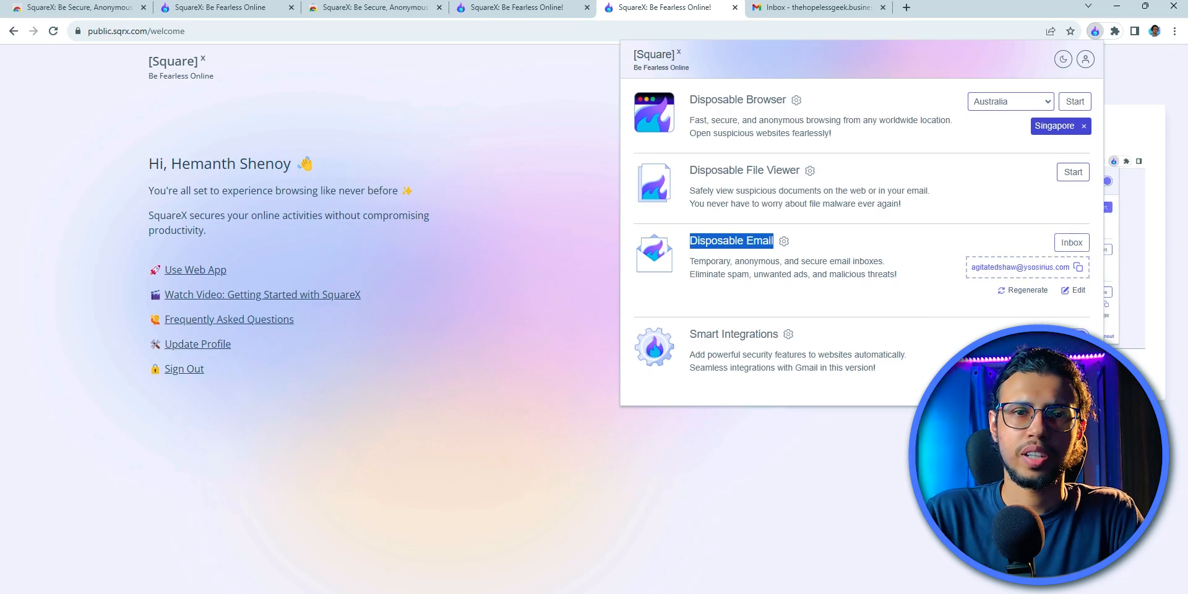
{"action": "left_click", "coordinate": [1071, 242]}
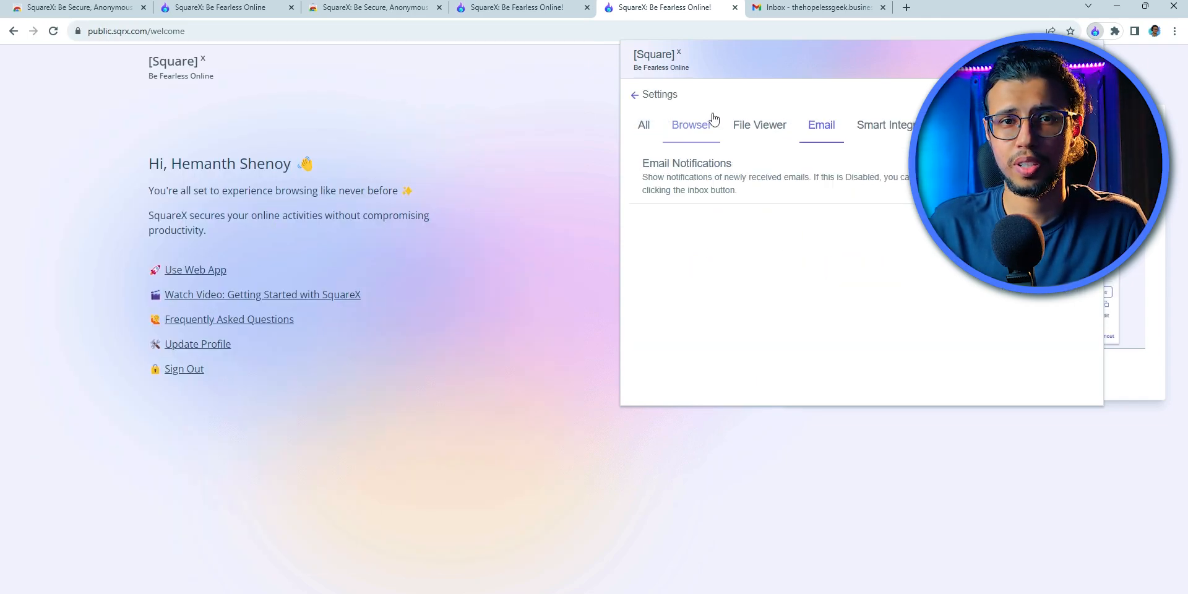
{"action": "left_click", "coordinate": [635, 94]}
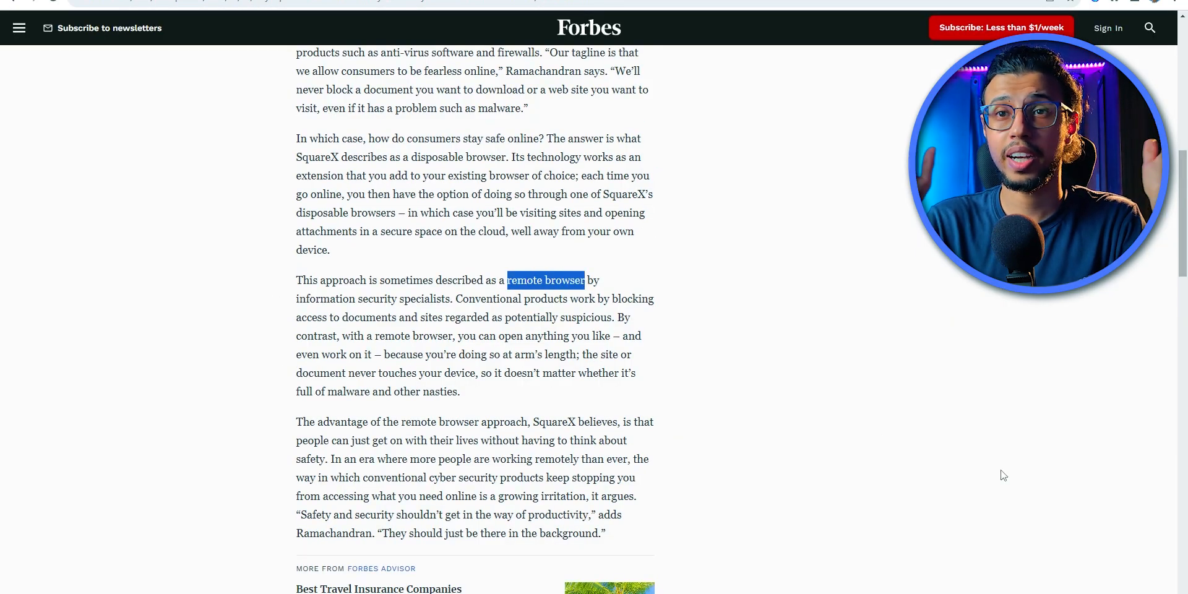
Read through the Forbes and TechCrunch SquareX articles and show the file viewer Download Files dialog
{"action": "scroll", "scroll_direction": "down", "scroll_amount": 3}
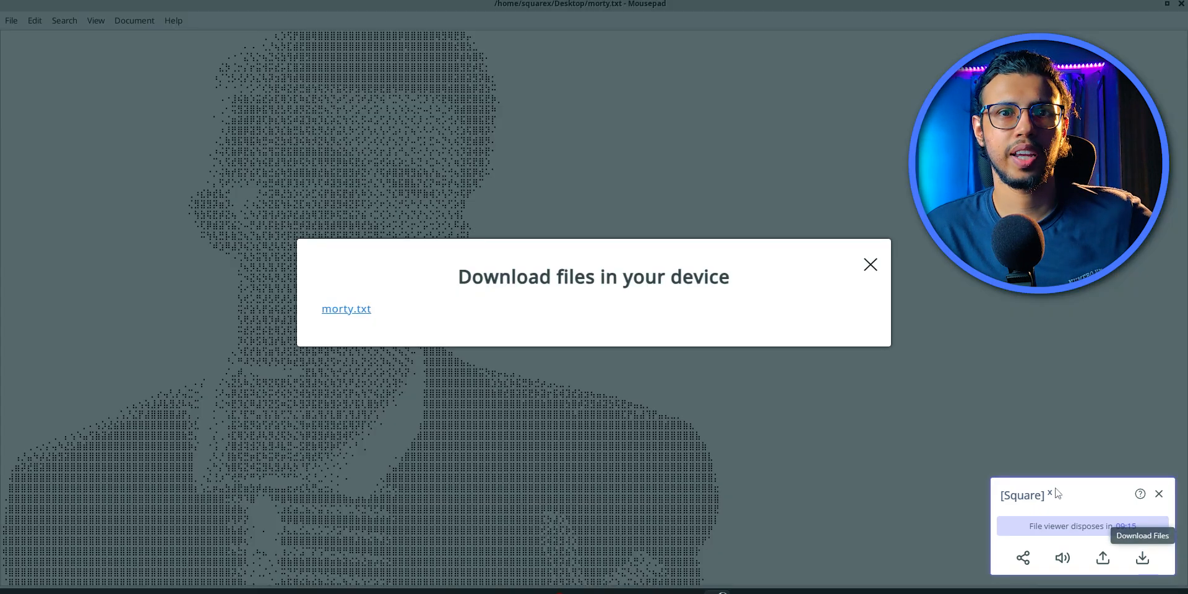
{"action": "left_click", "coordinate": [870, 263]}
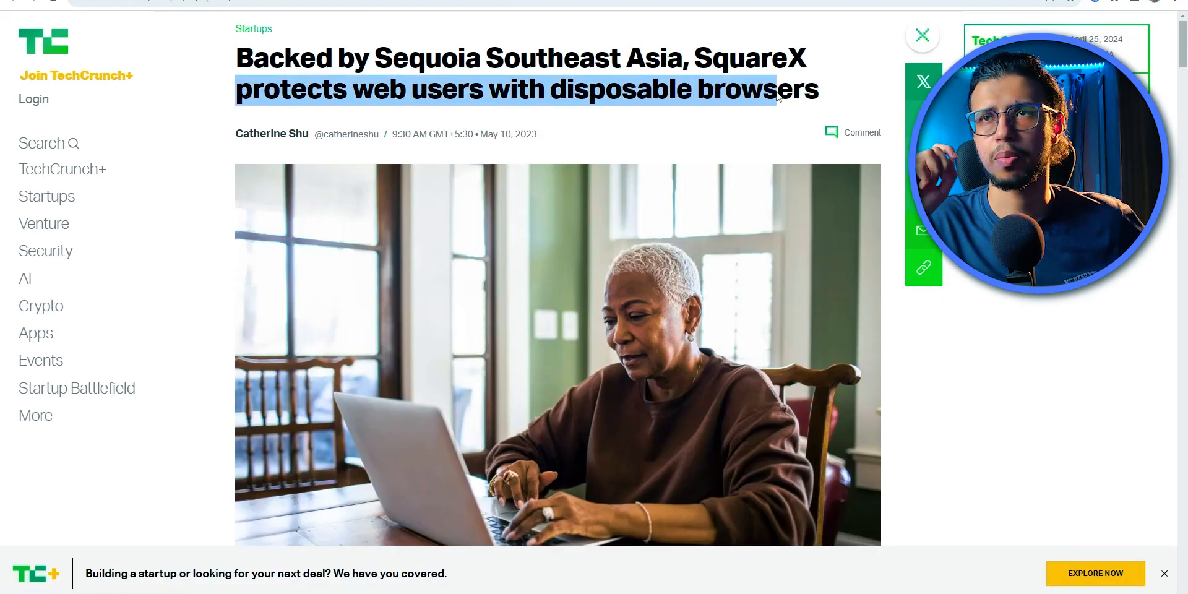
{"action": "scroll", "scroll_direction": "down", "scroll_amount": 3}
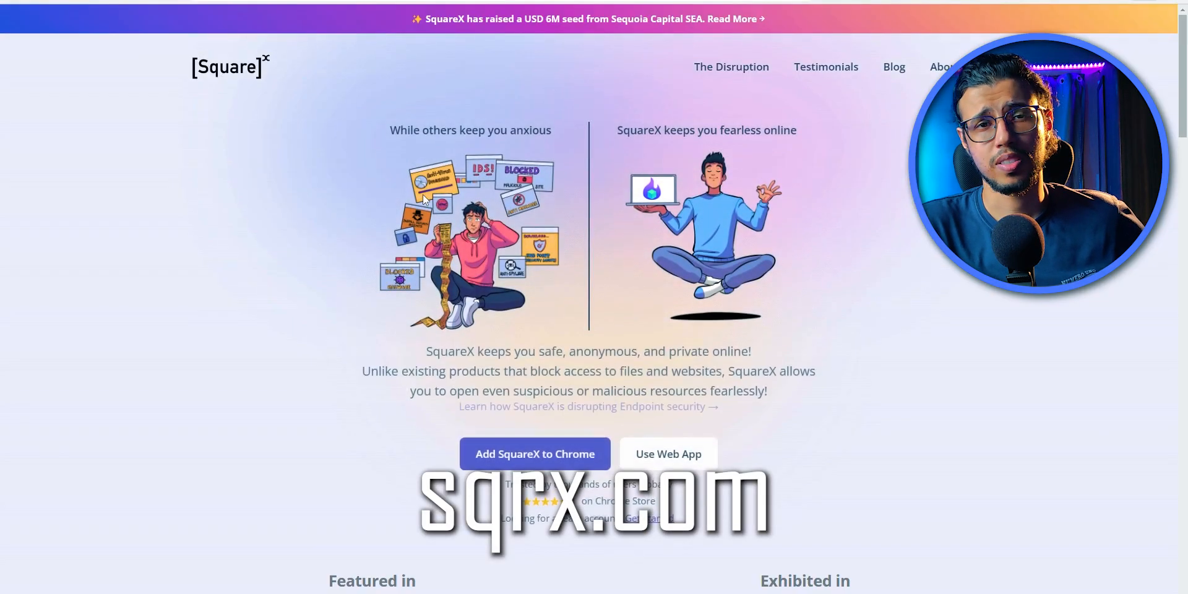
Open the SquareX Chrome Web Store listing from the homepage and start installing it
{"action": "left_click", "coordinate": [667, 453]}
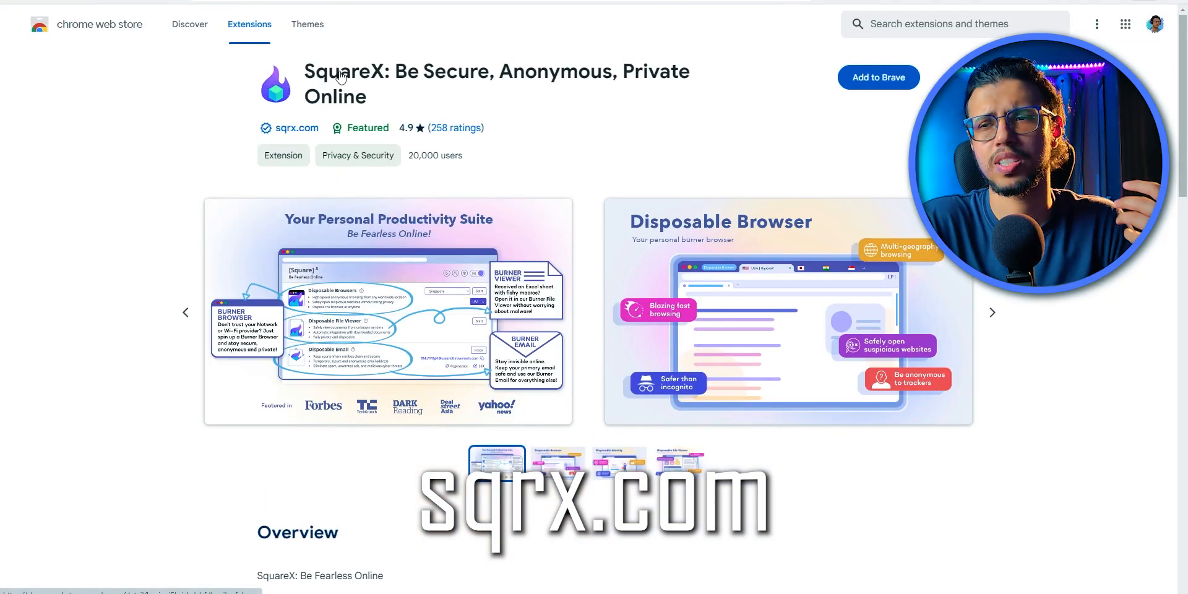
{"action": "left_click", "coordinate": [878, 77]}
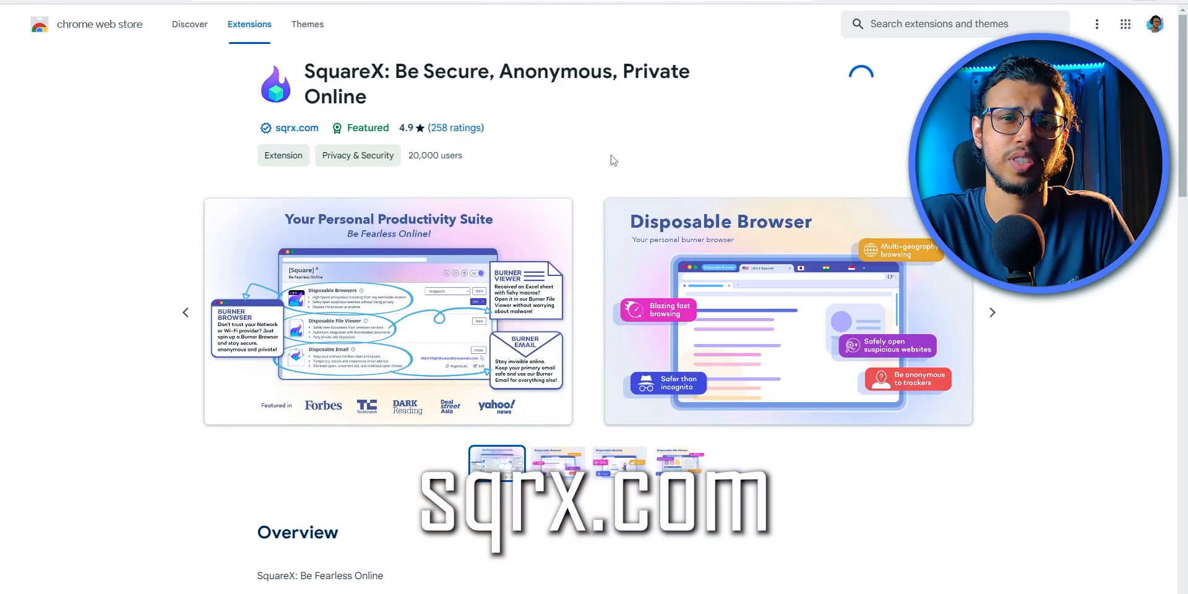